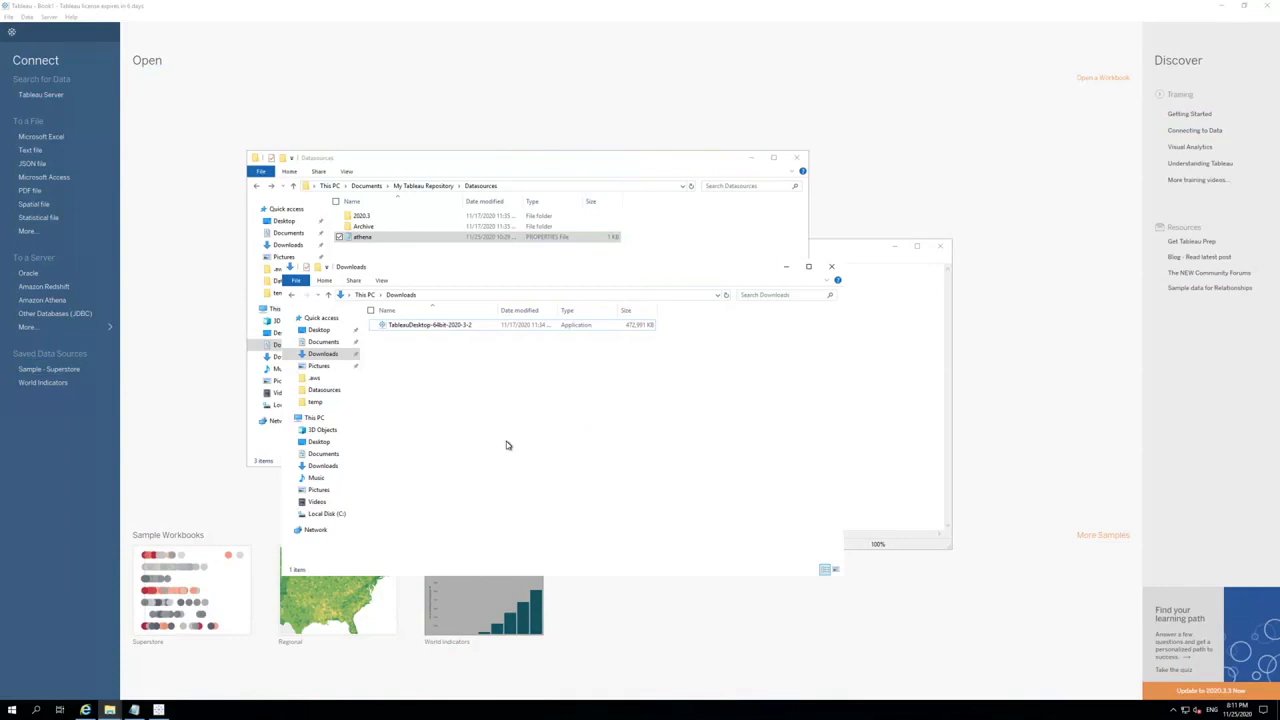
mouse_move(444, 422)
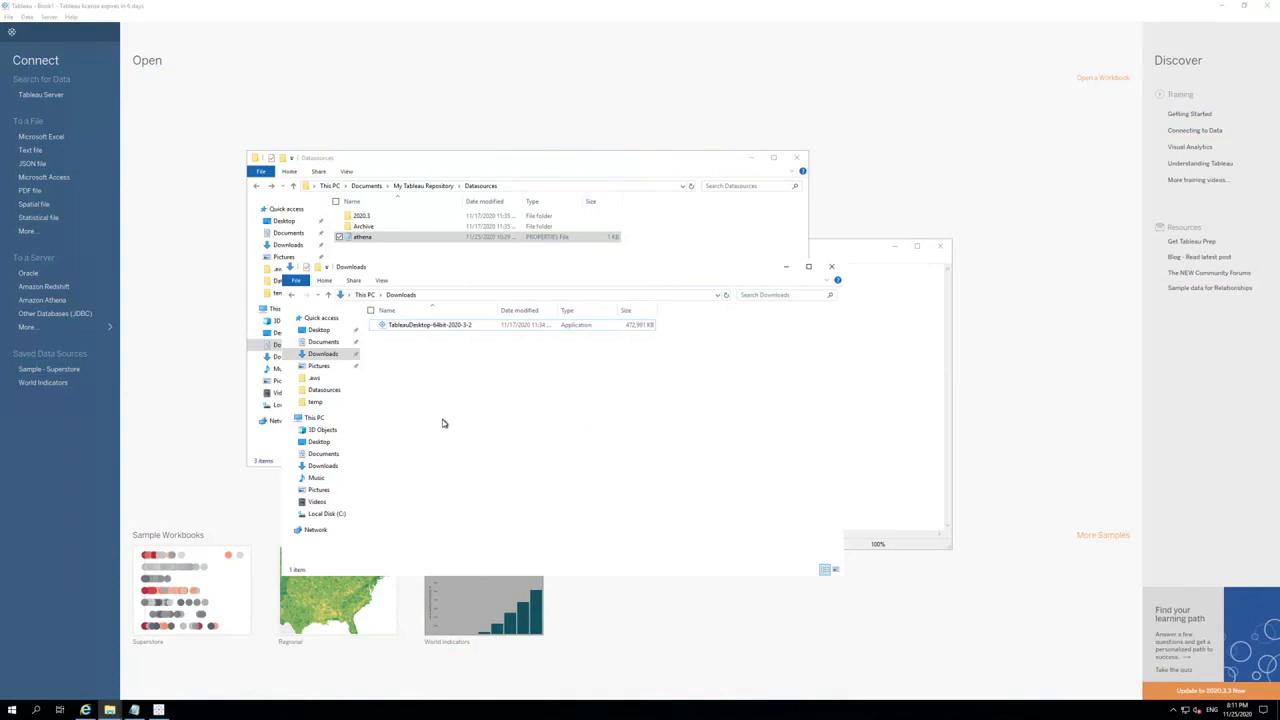
Select and open the athena file in Datasources, then close the Explorer windows.
click(428, 324)
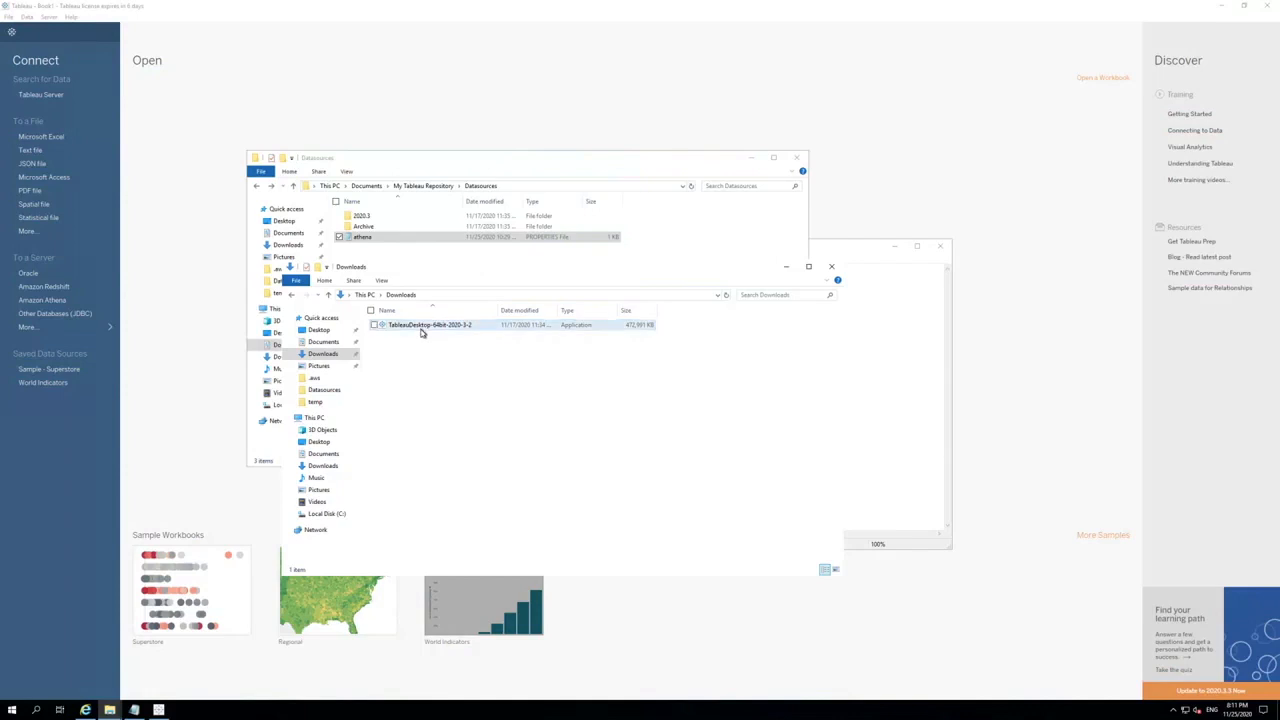
click(428, 324)
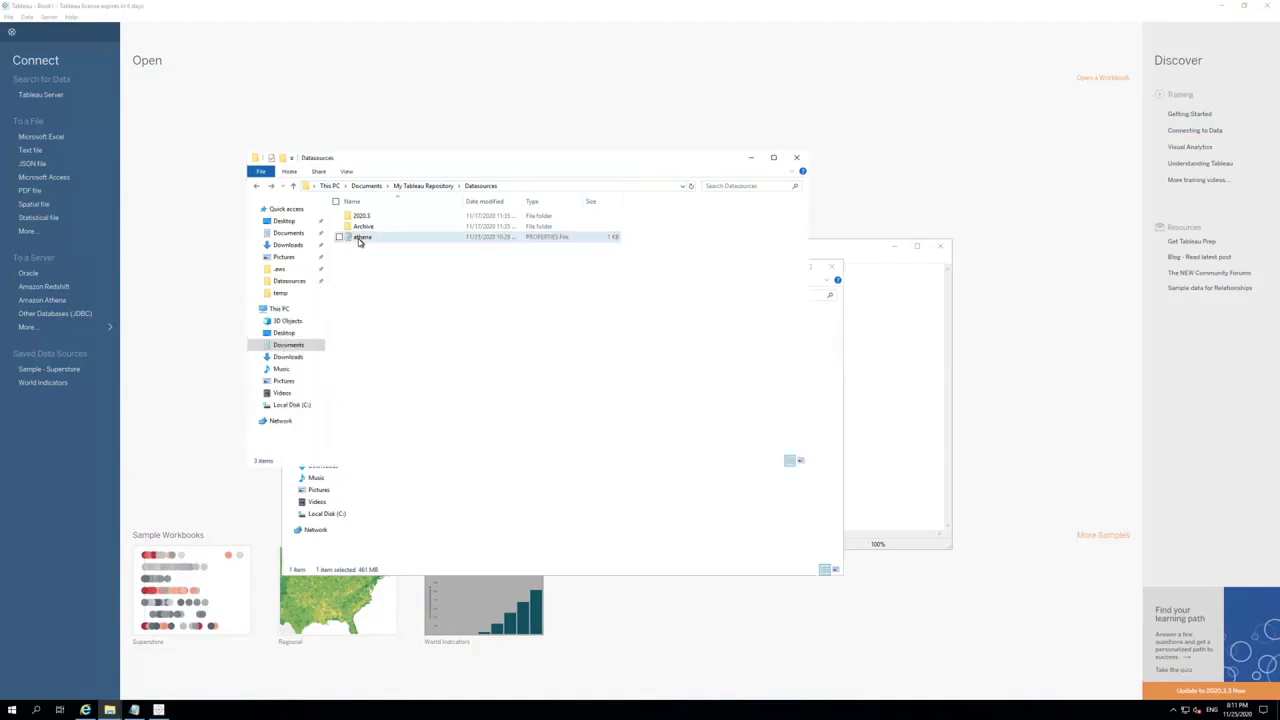
click(362, 236)
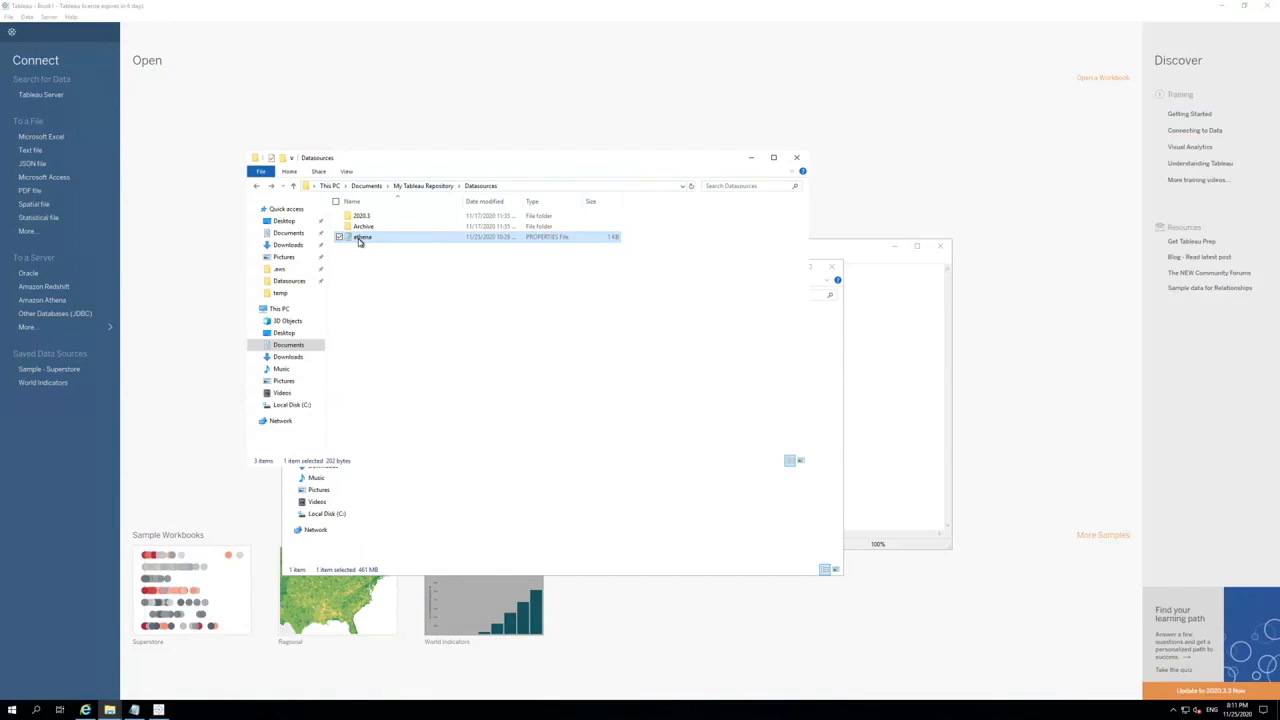
mouse_move(700, 300)
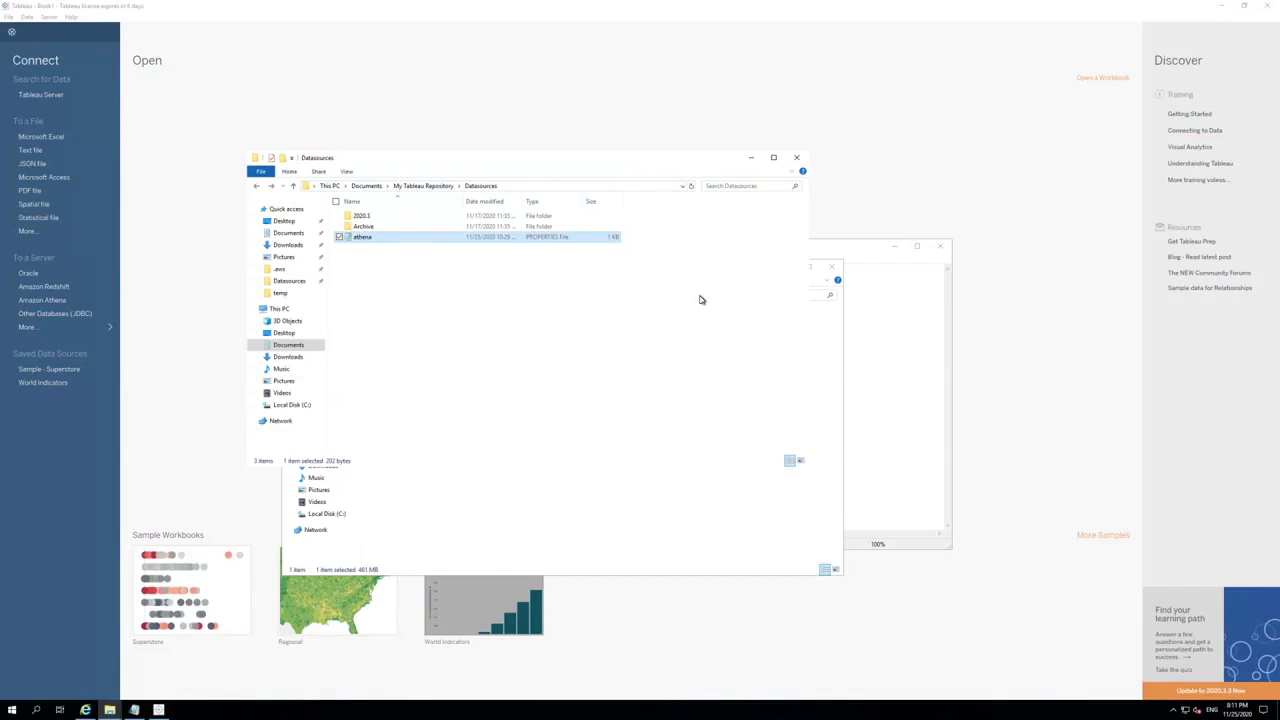
double_click(362, 236)
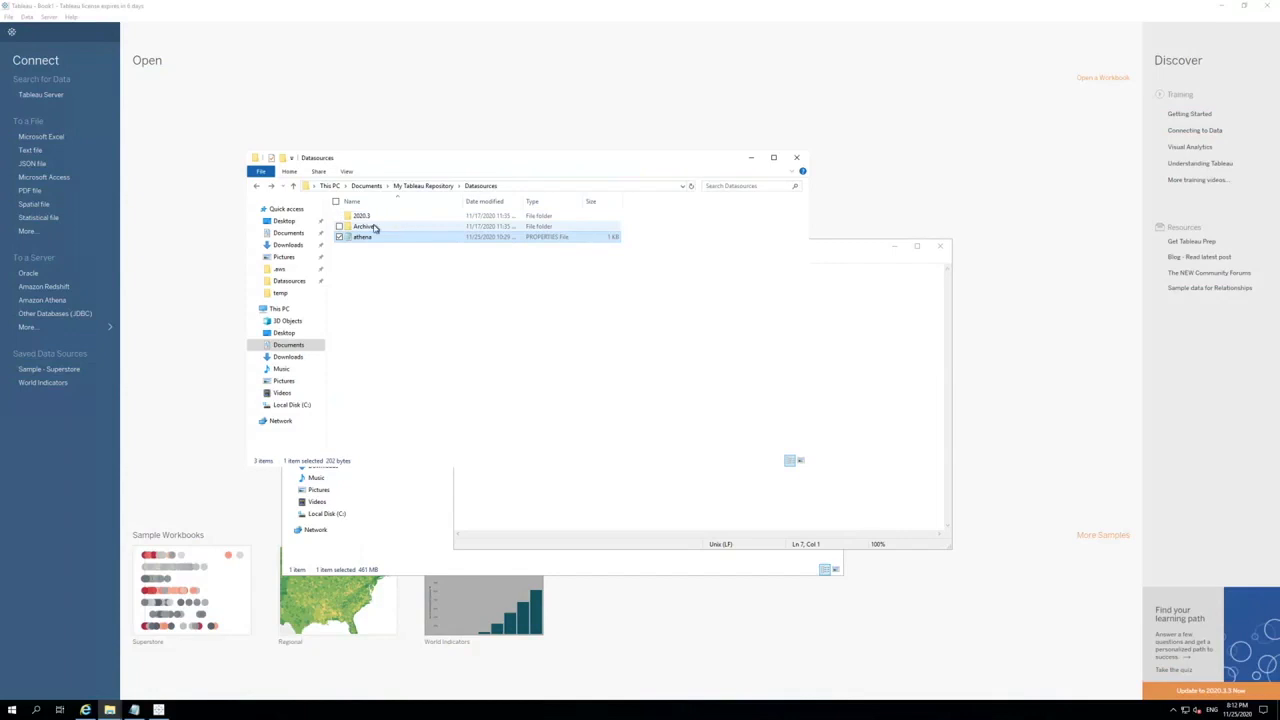
click(796, 156)
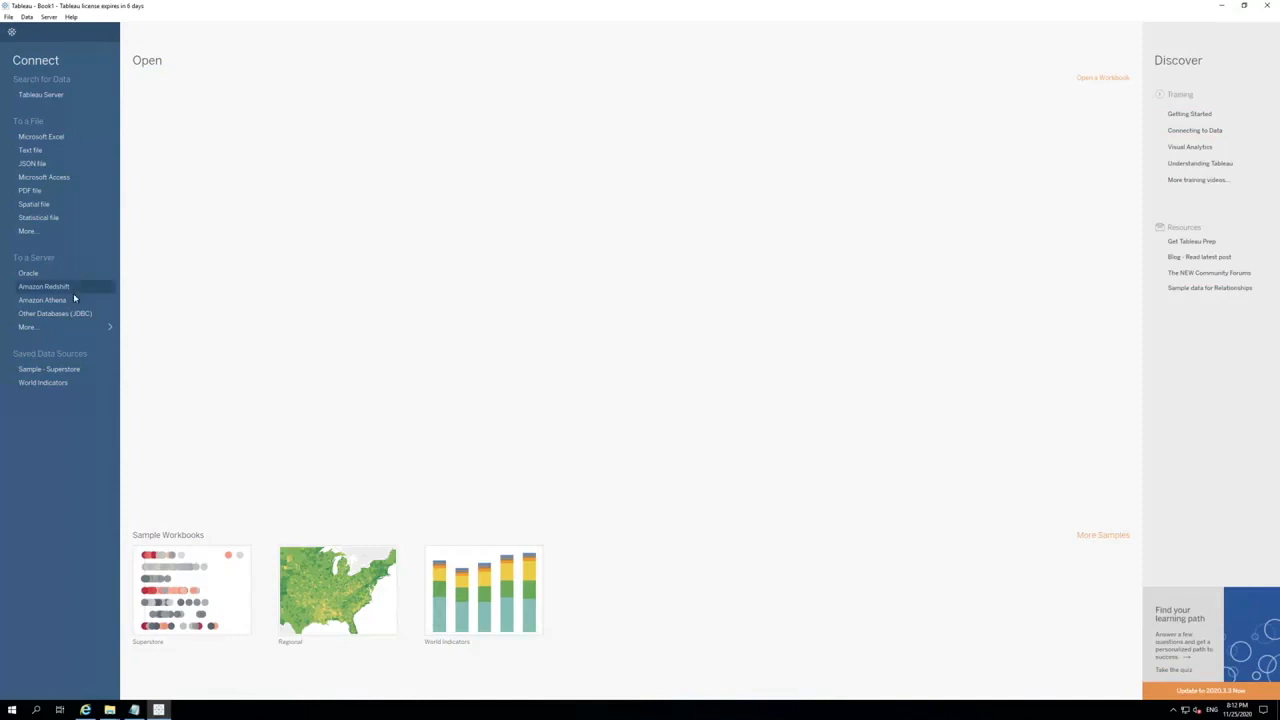
Choose Amazon Athena from the To a Server connectors list.
click(28, 328)
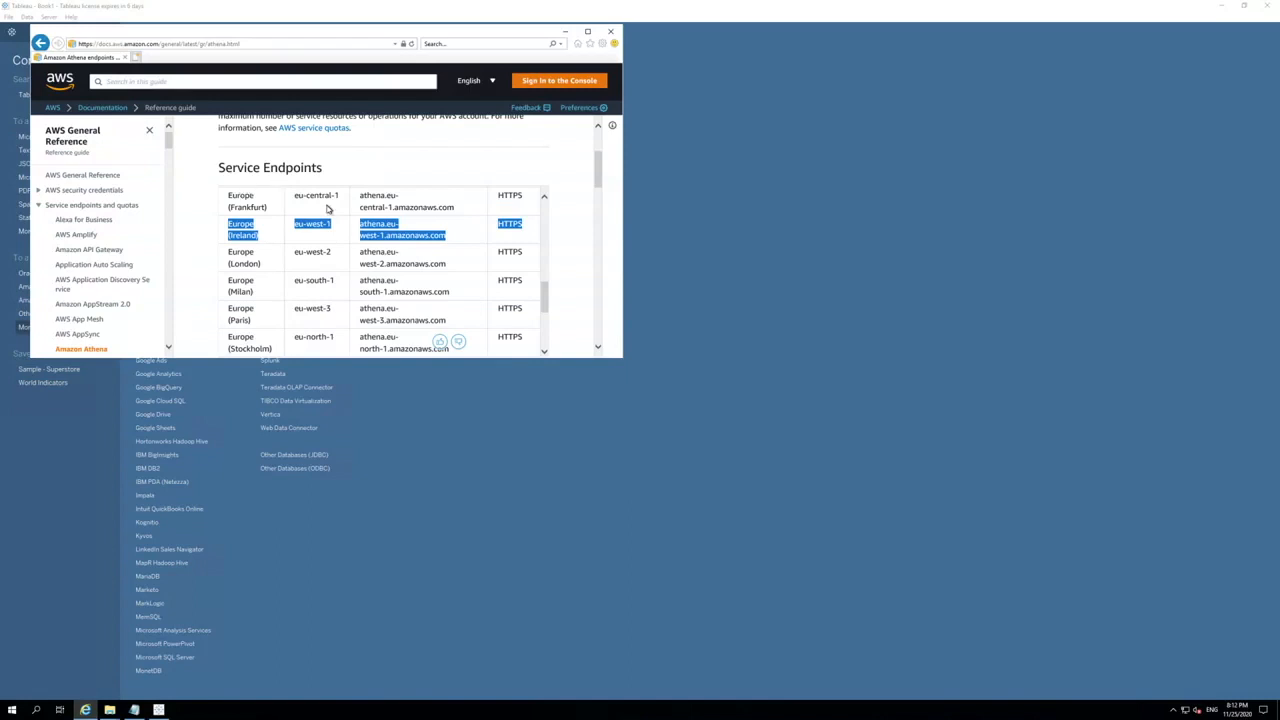
mouse_move(364, 232)
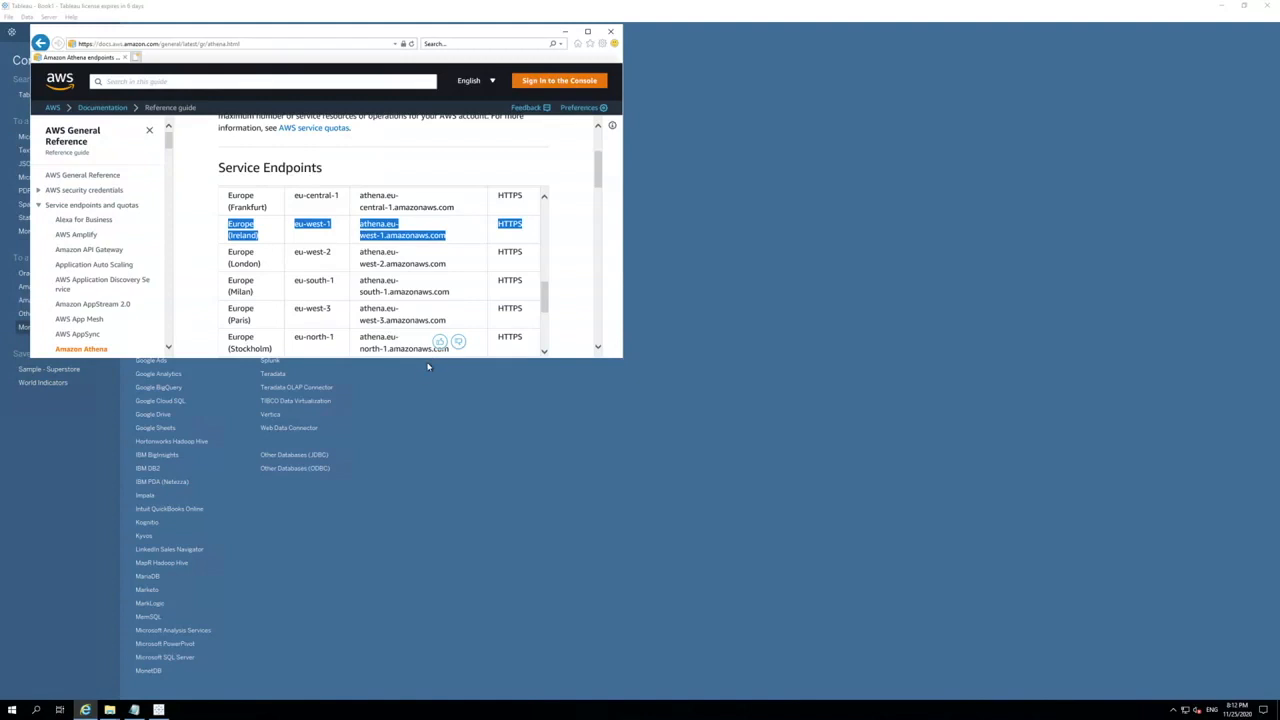
mouse_move(420, 378)
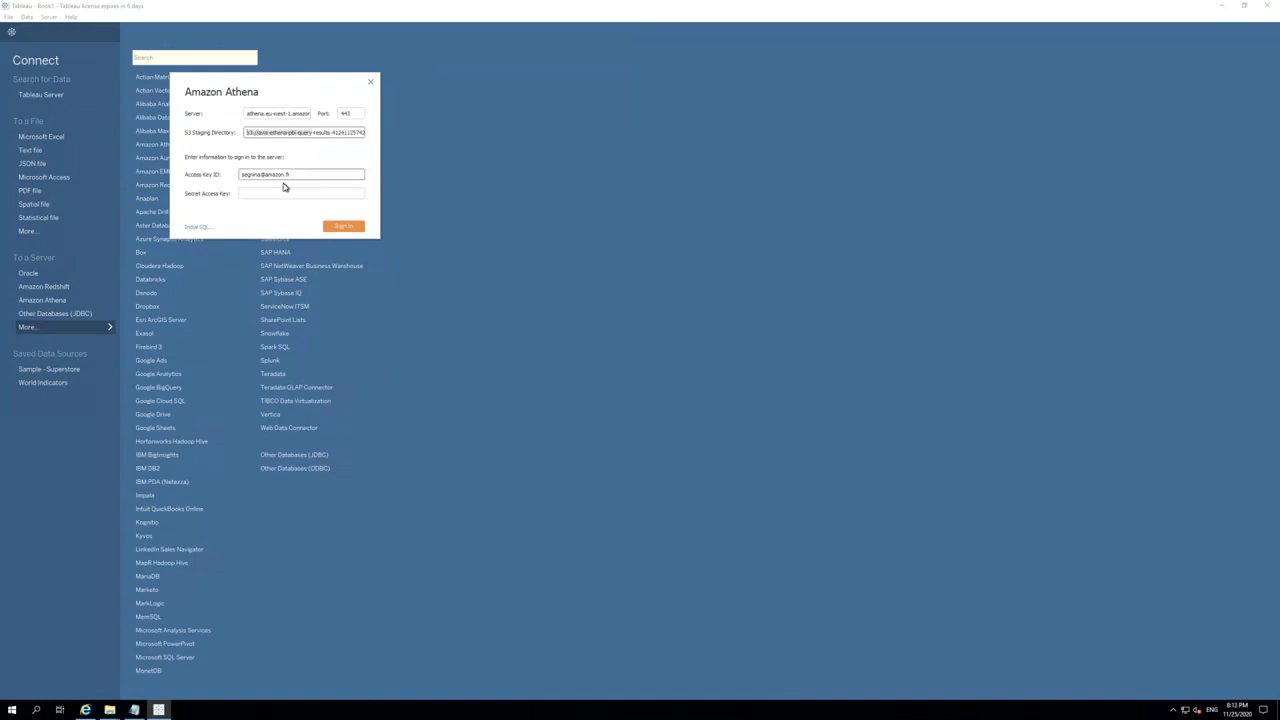
Enter the secret access key and sign in to Athena with the filled-in settings.
click(300, 192)
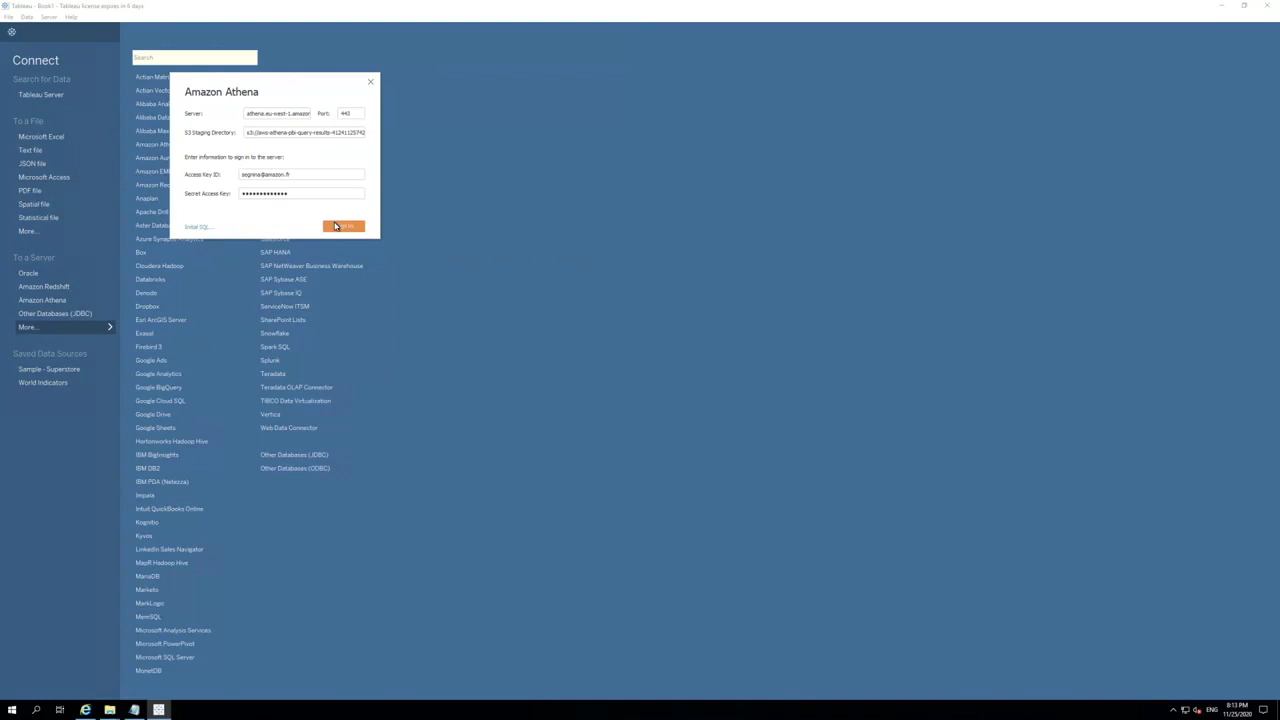
click(344, 226)
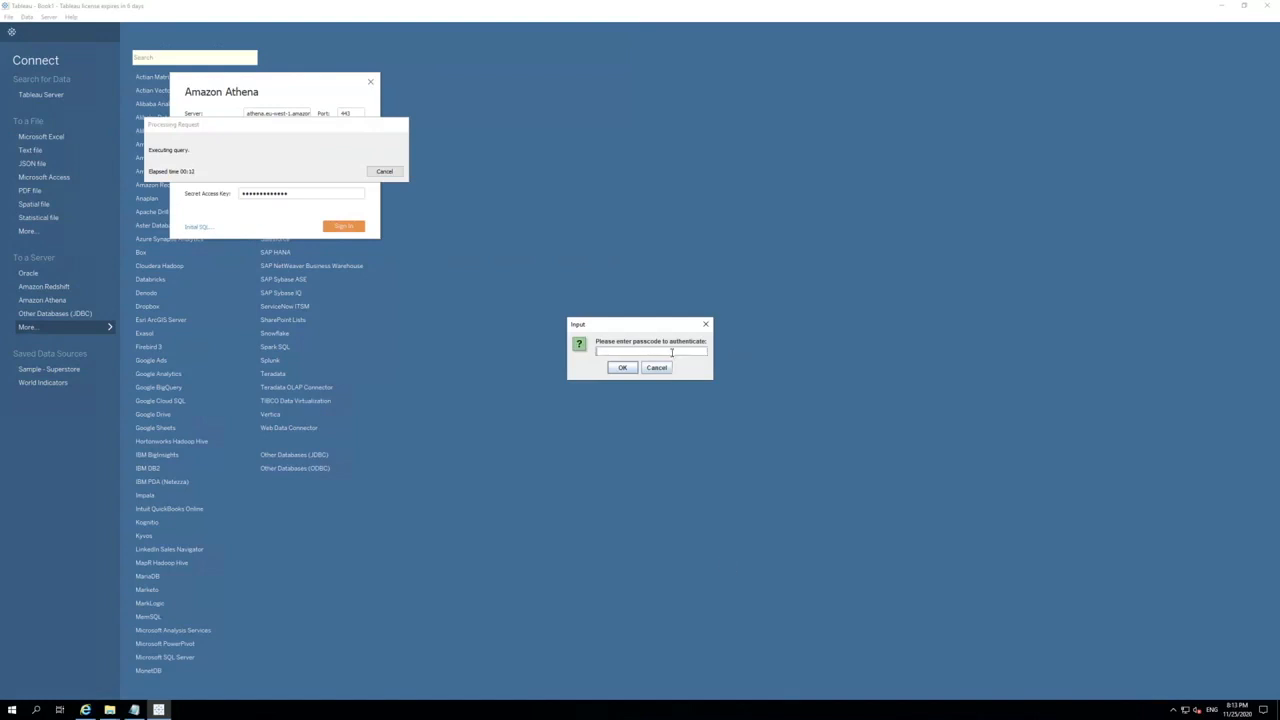
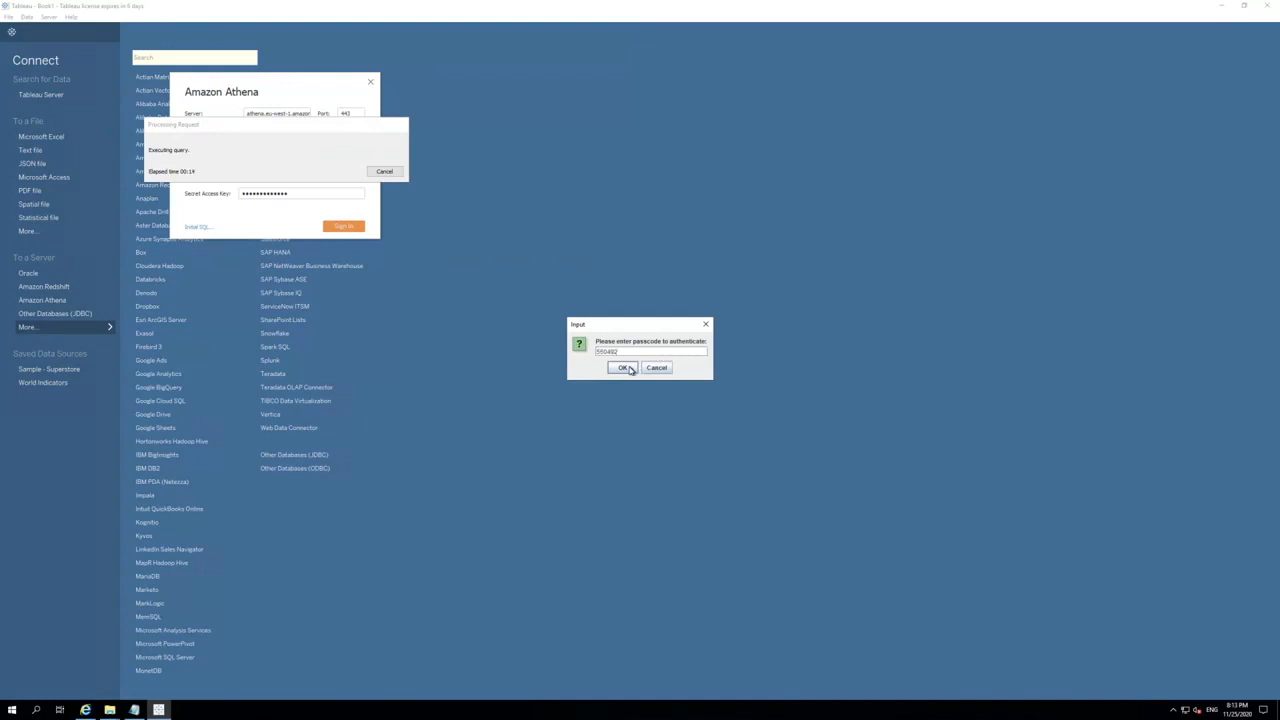
click(622, 368)
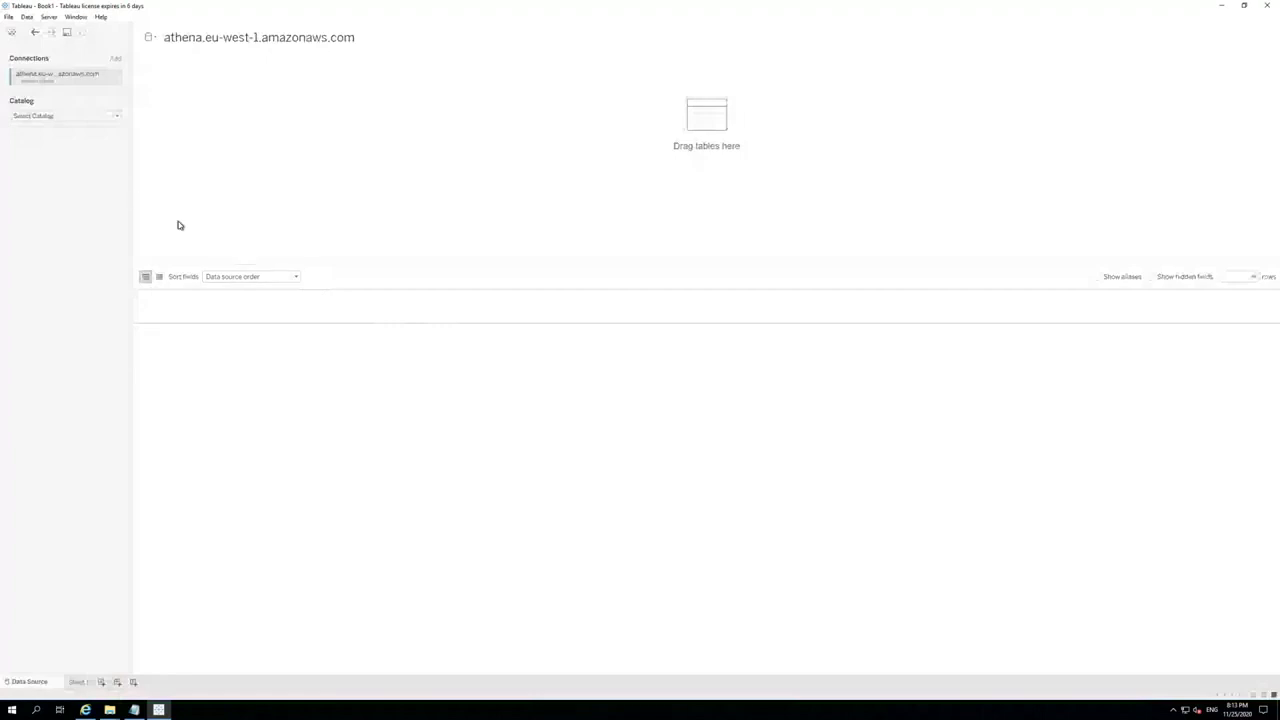
Select the AwsDataCatalog catalog and the nyctaxi database for the data source.
click(64, 114)
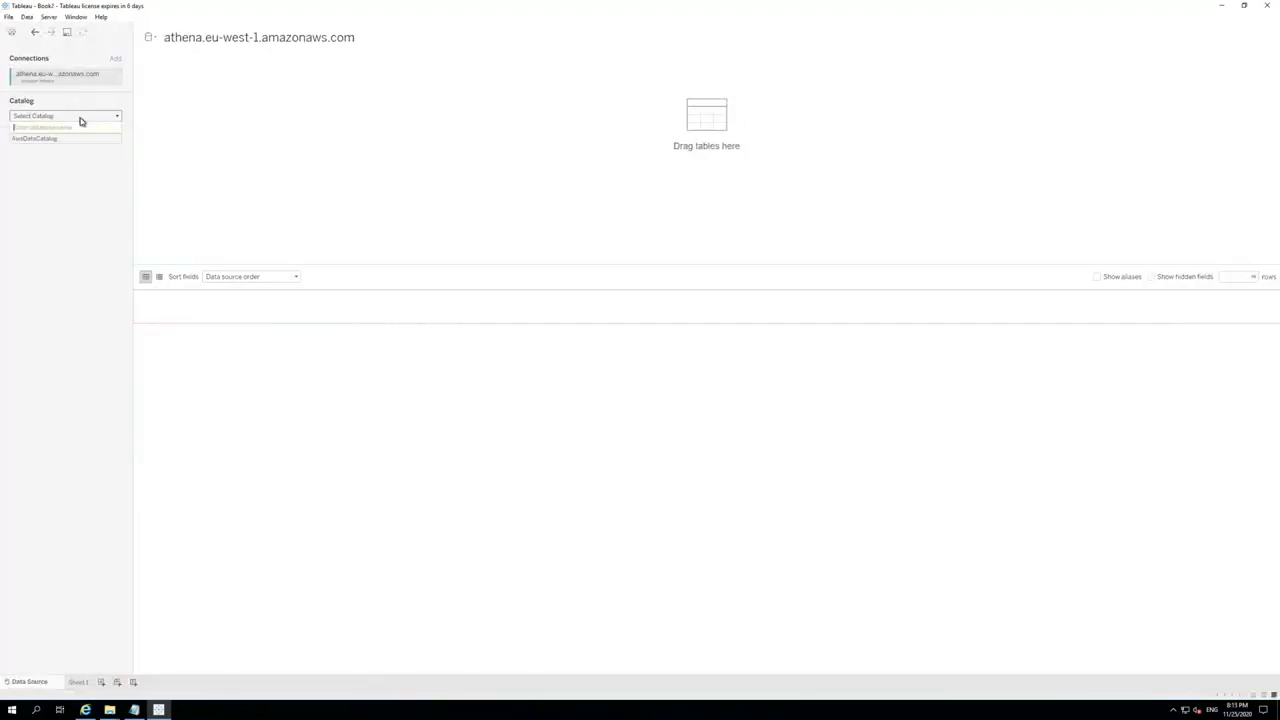
click(36, 138)
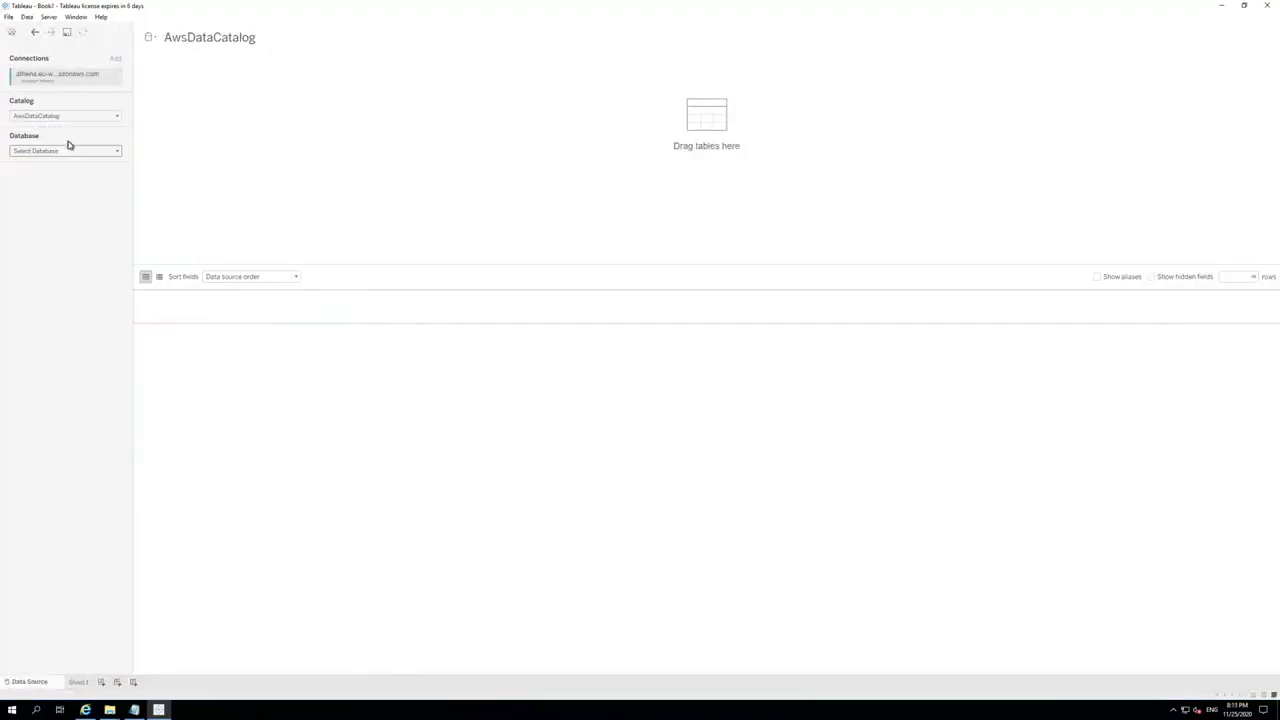
click(64, 152)
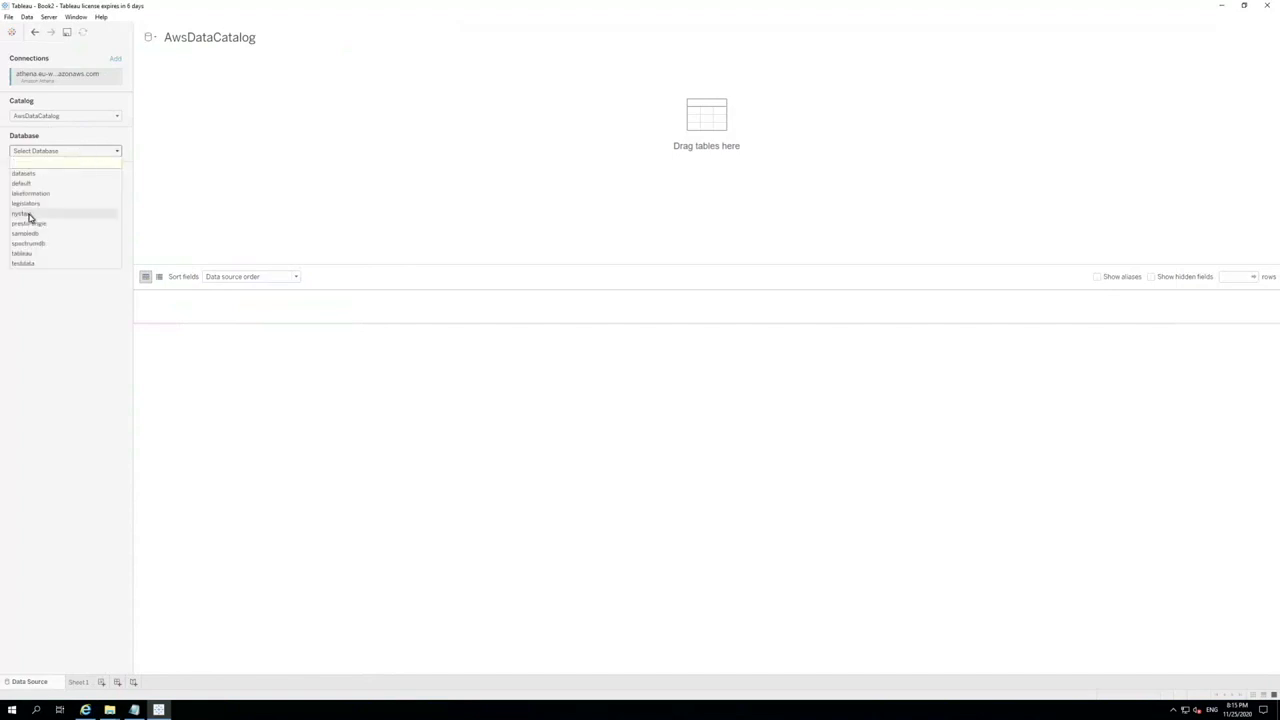
click(20, 212)
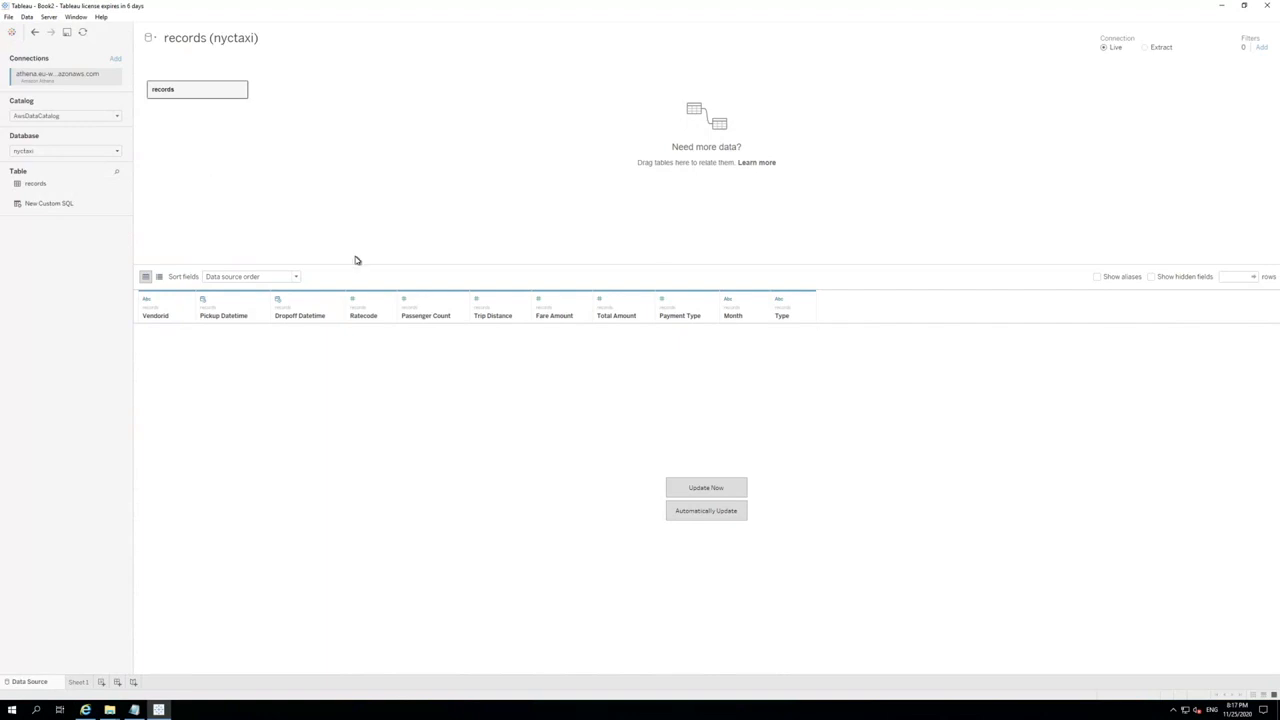
mouse_move(672, 480)
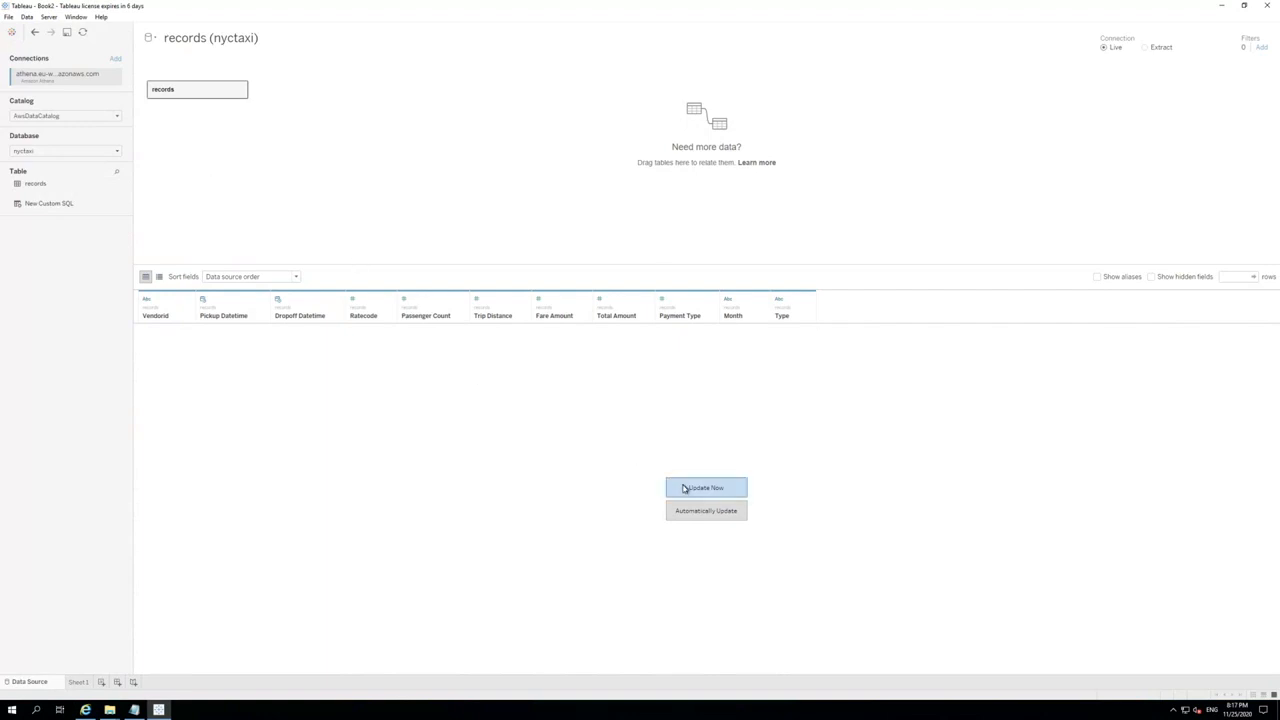
Load preview rows of the records table with Update Now.
click(704, 488)
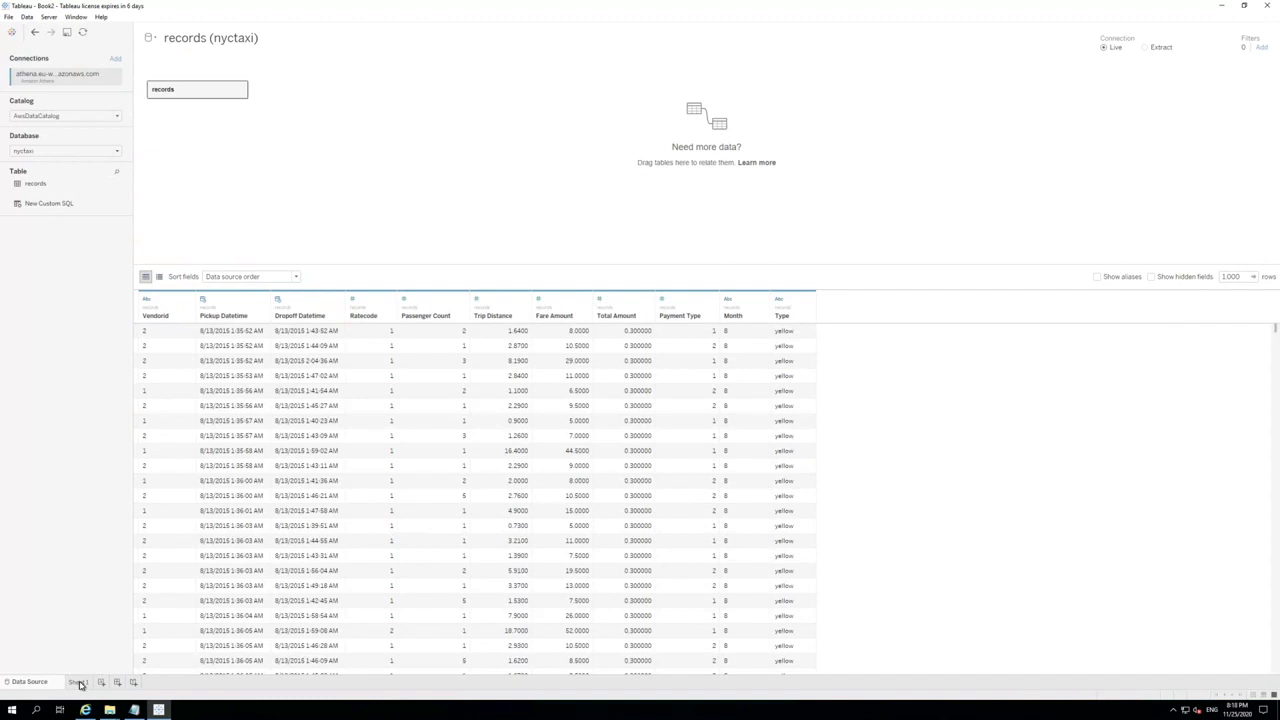
On the first worksheet, put Month on Rows, record count on Columns and Type on Color.
click(78, 682)
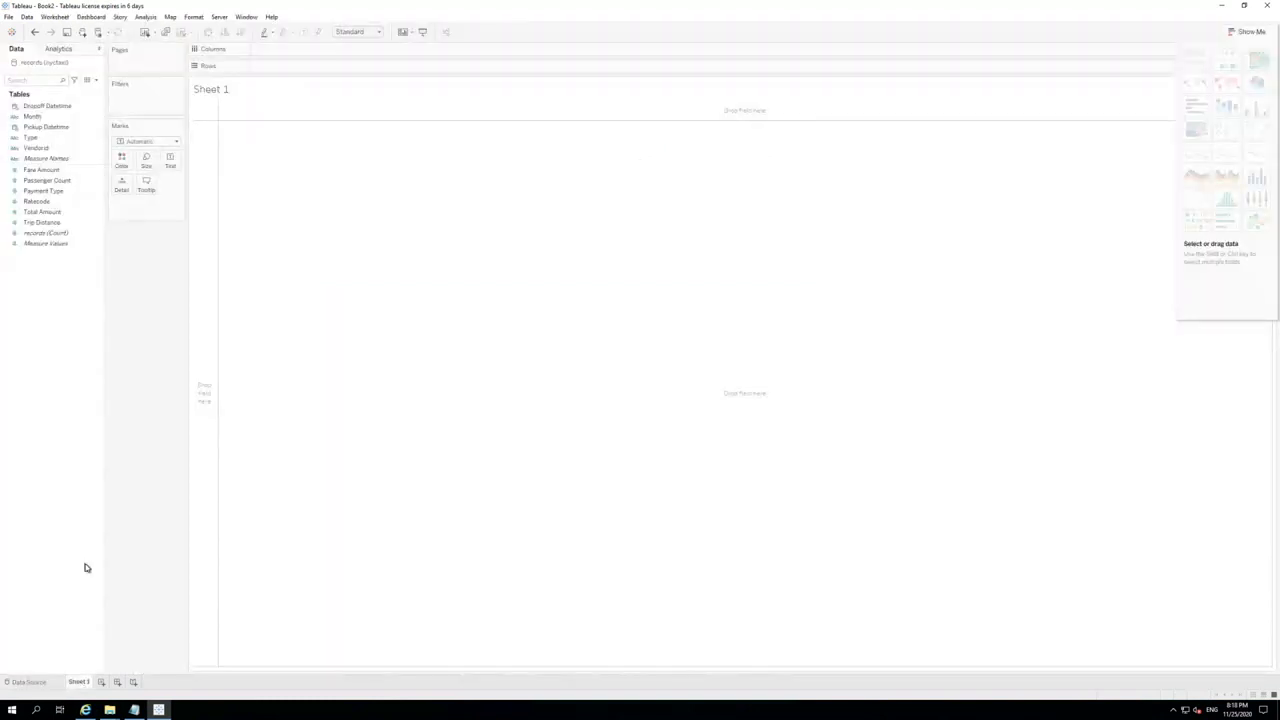
mouse_move(104, 452)
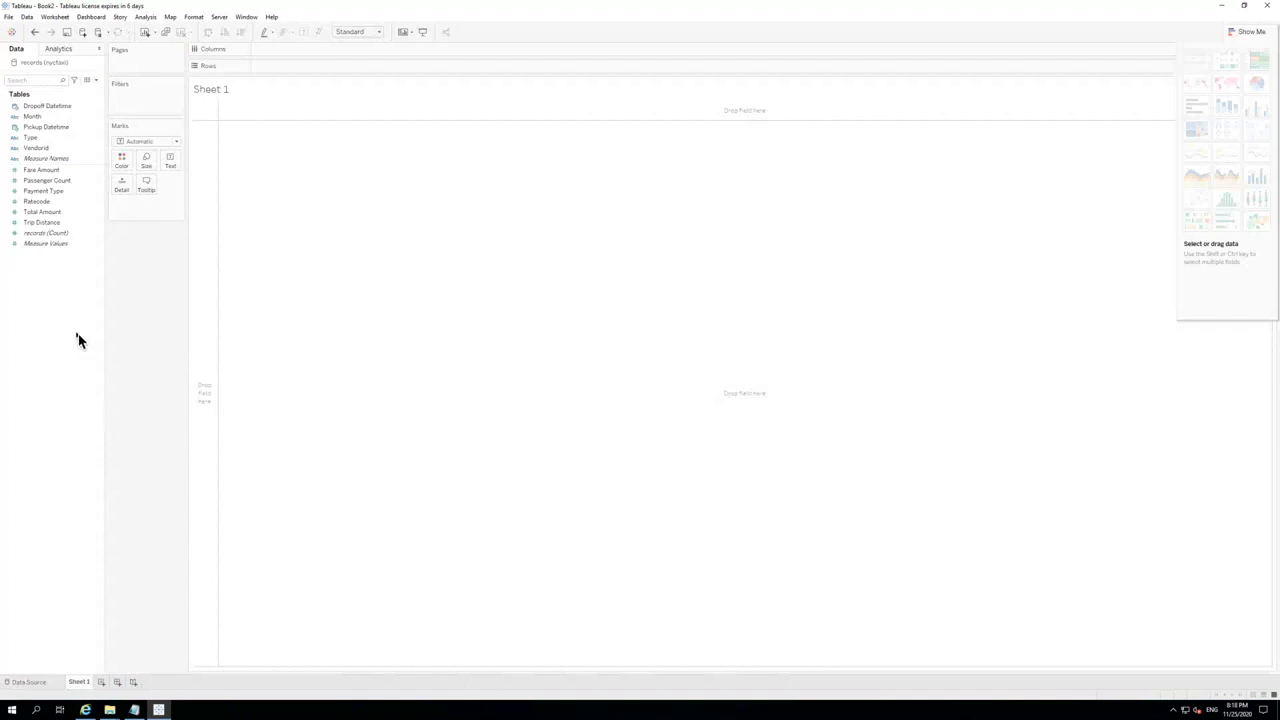
click(36, 148)
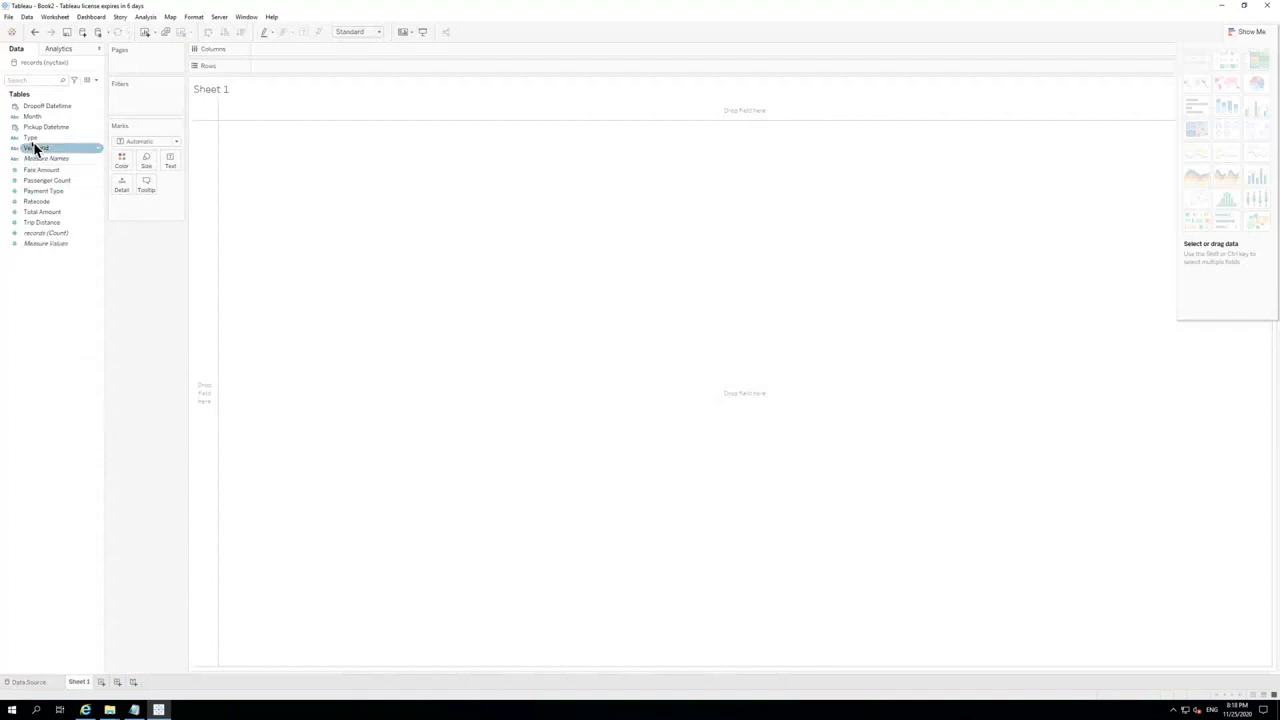
click(32, 138)
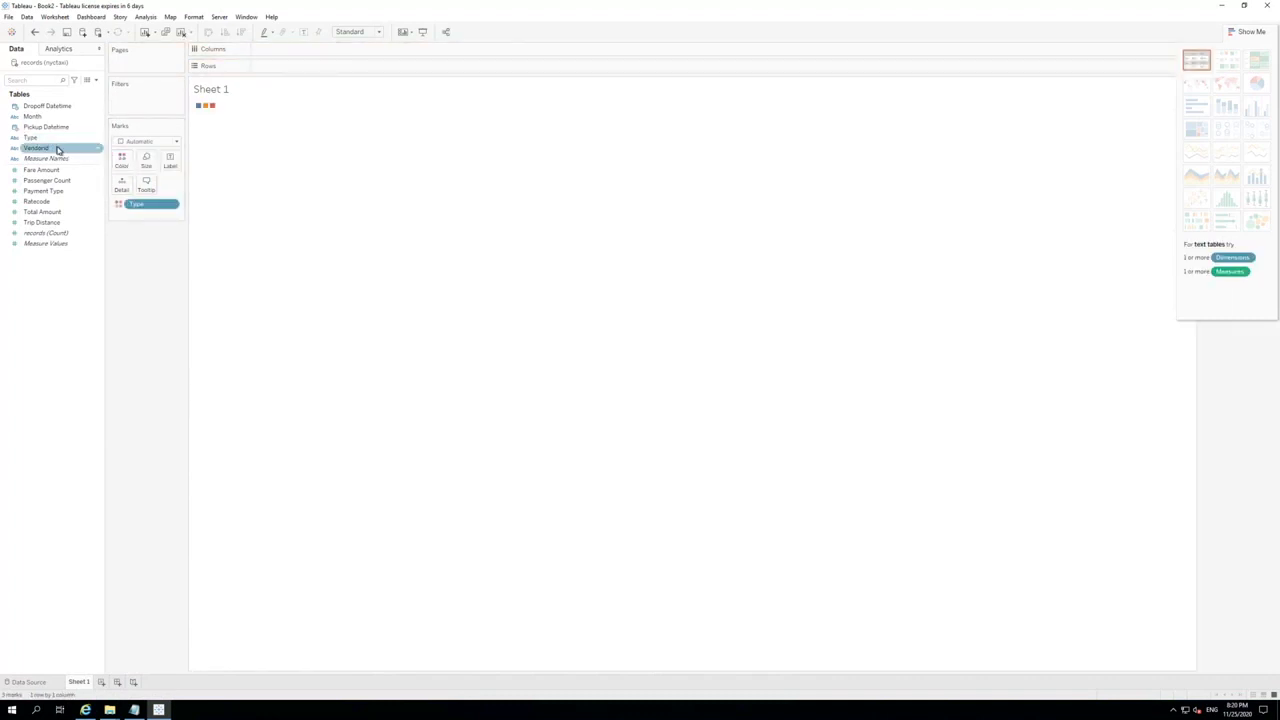
click(32, 116)
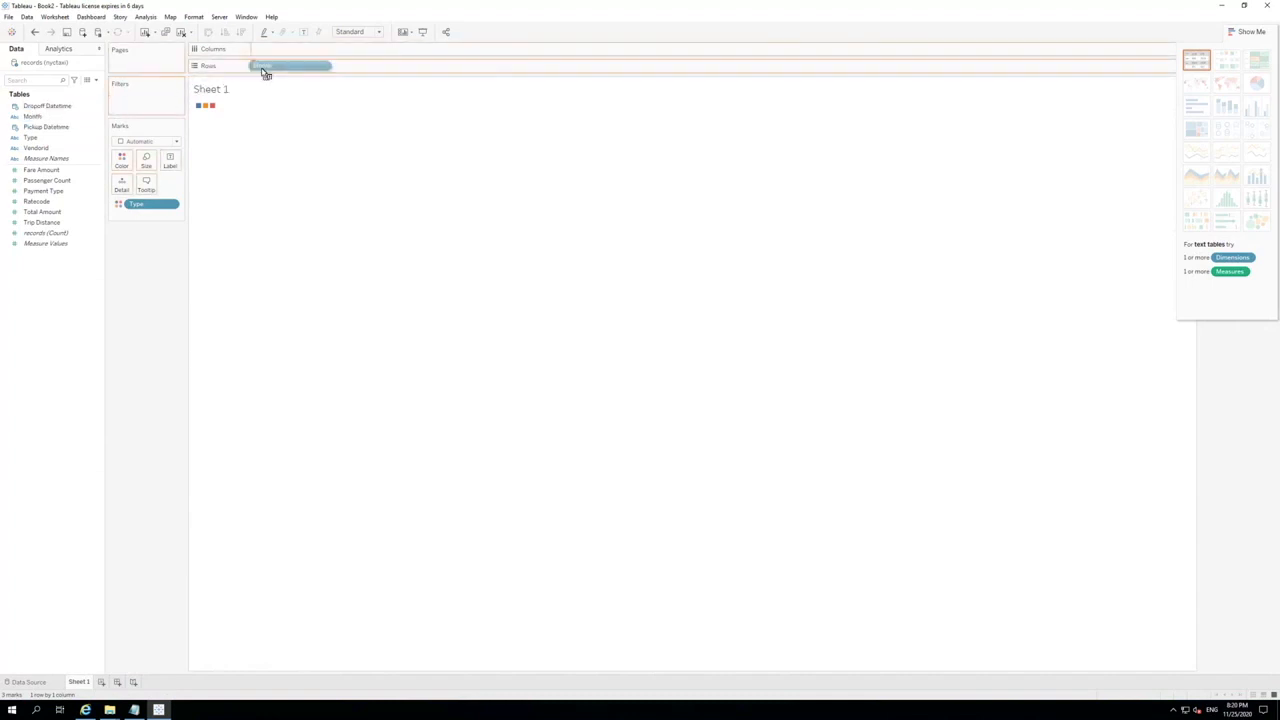
drag(32, 116, 290, 66)
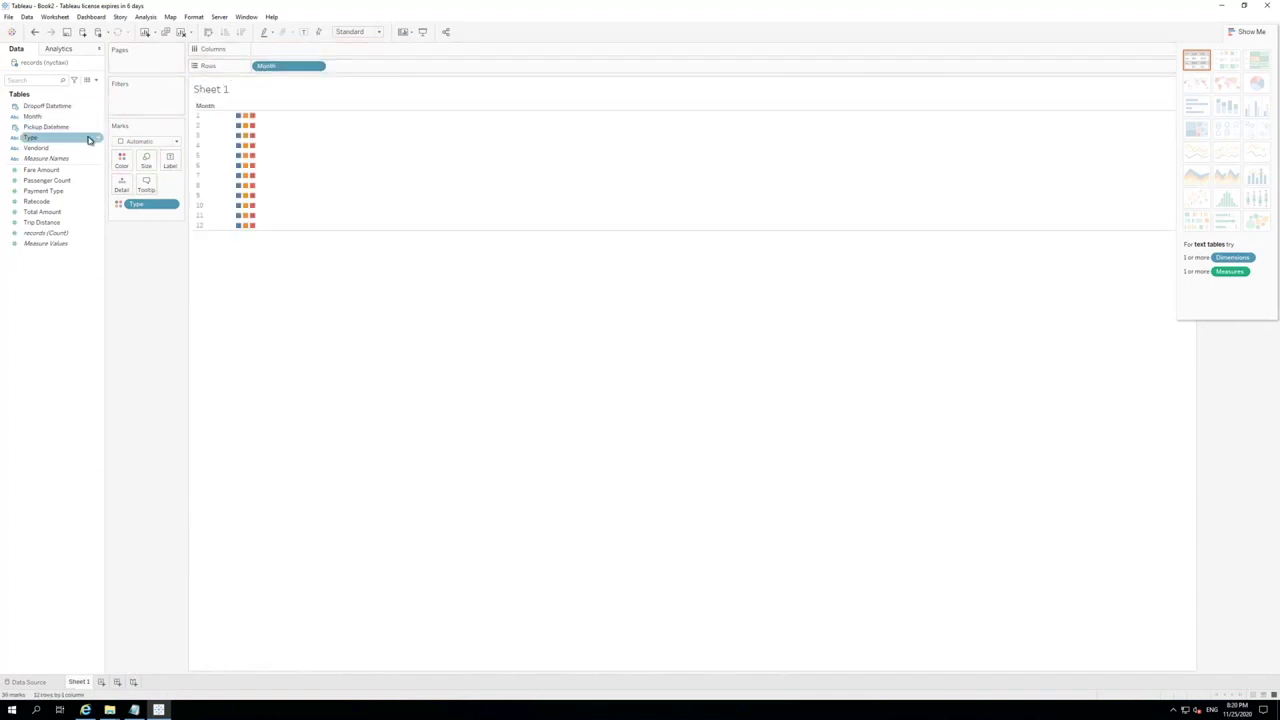
click(46, 232)
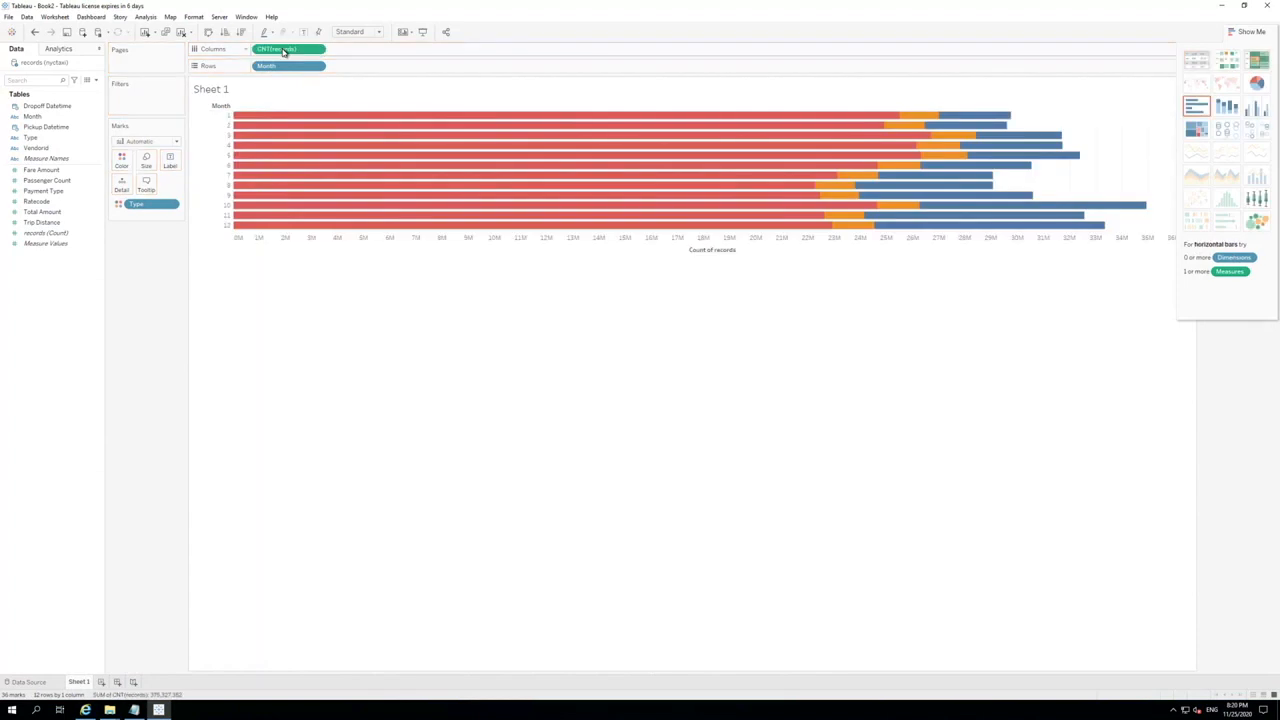
mouse_move(286, 166)
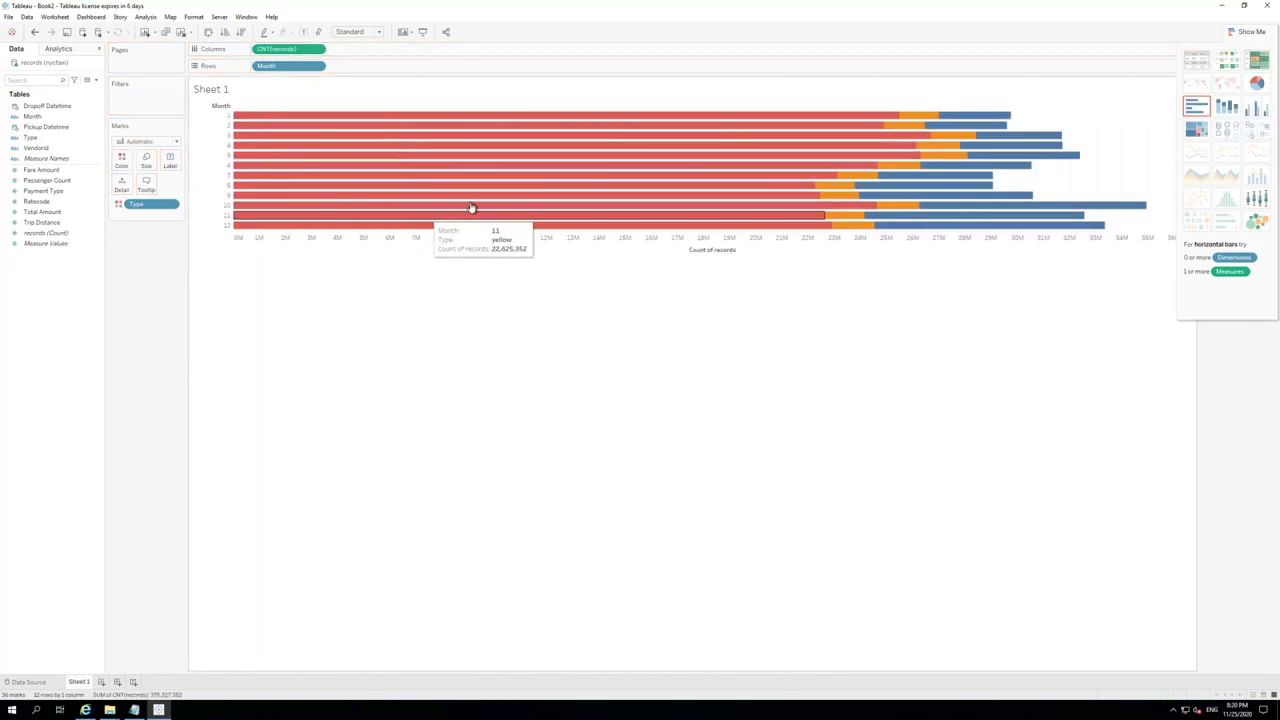
mouse_move(336, 264)
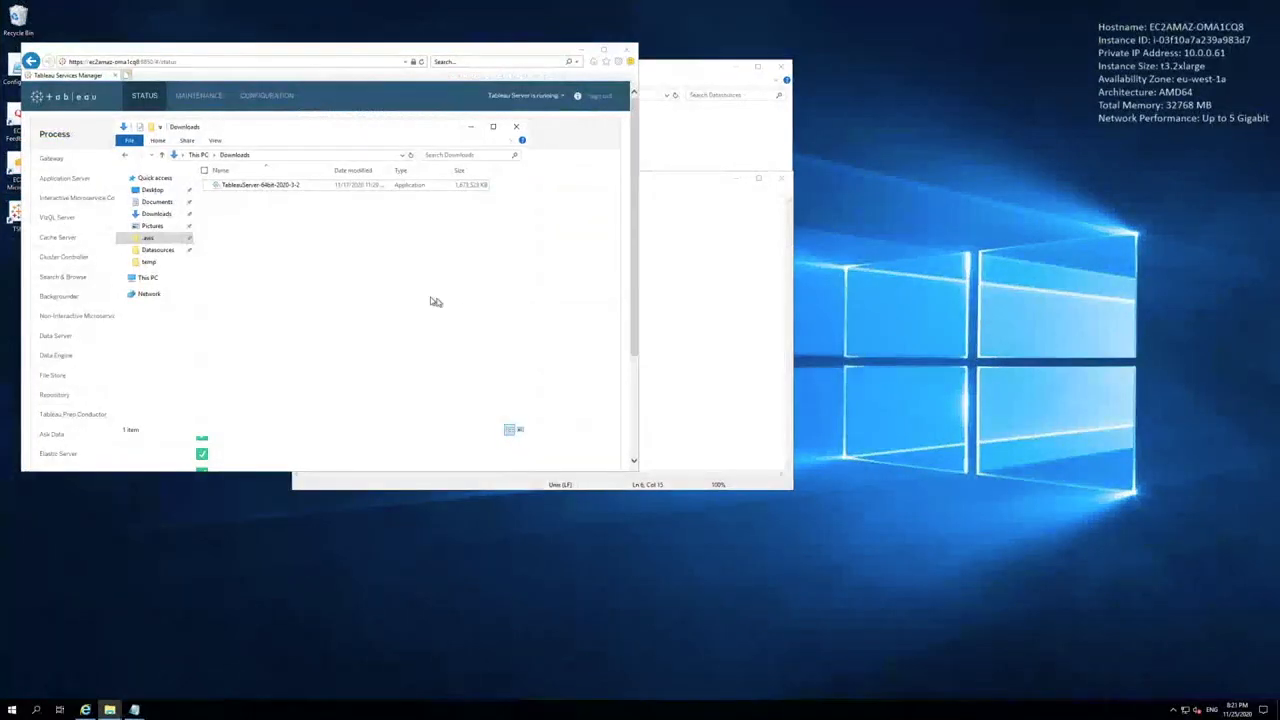
Bring the Tableau Services Manager status page to the front.
click(260, 184)
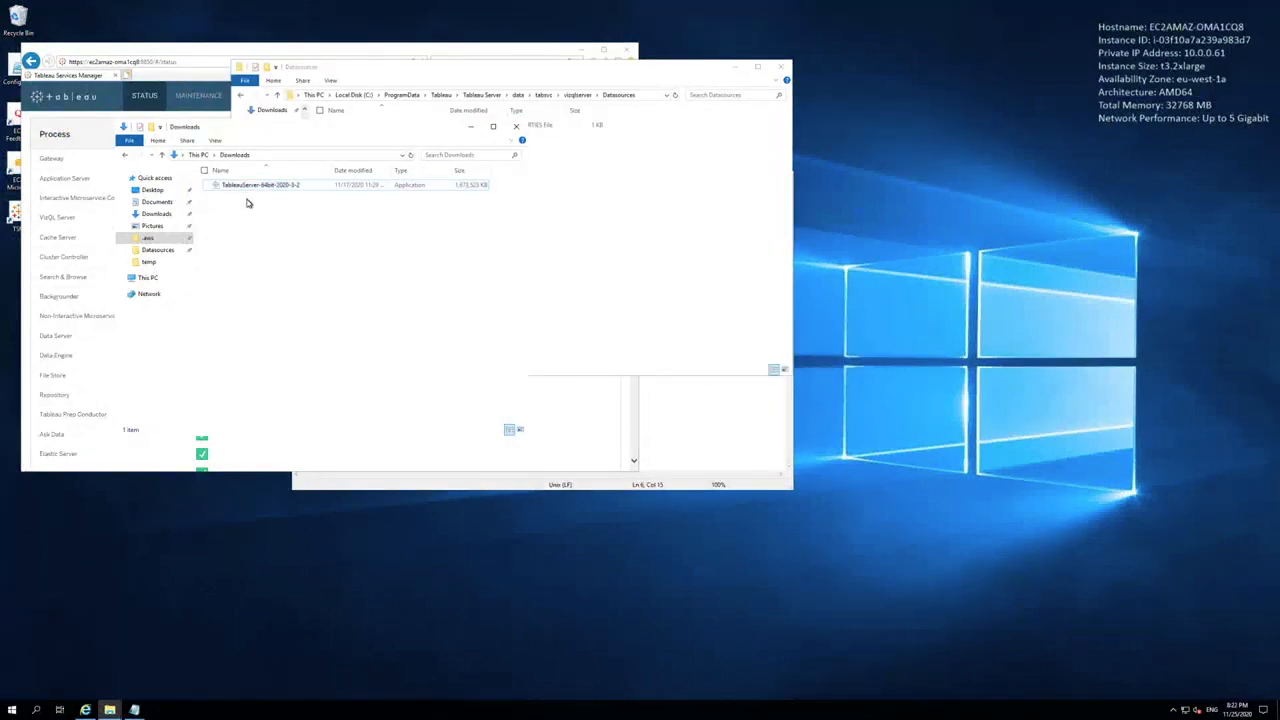
click(260, 184)
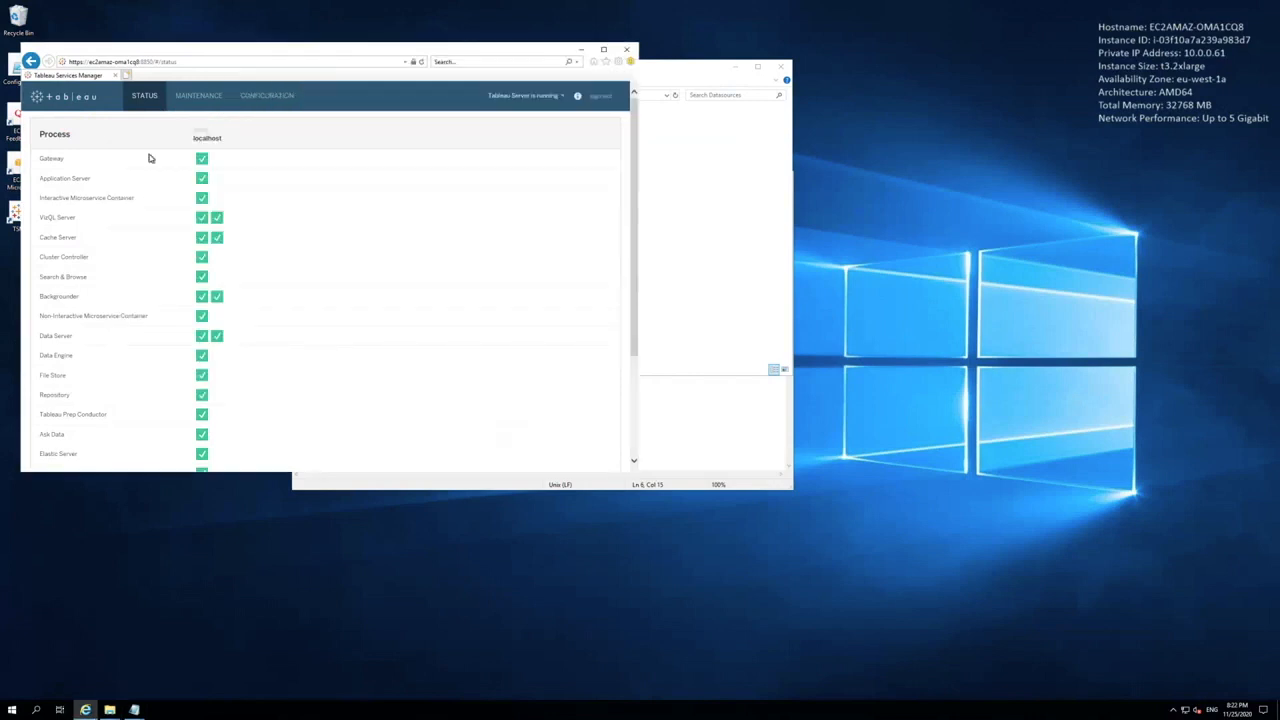
mouse_move(364, 146)
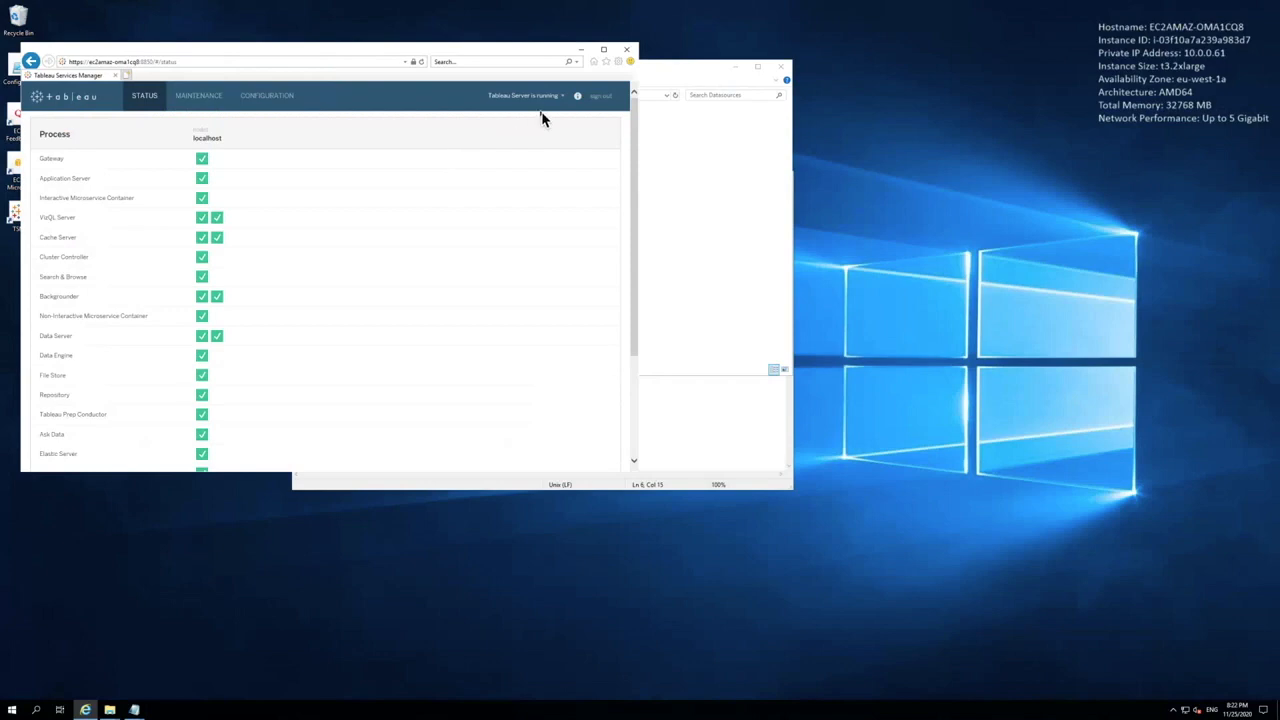
mouse_move(624, 160)
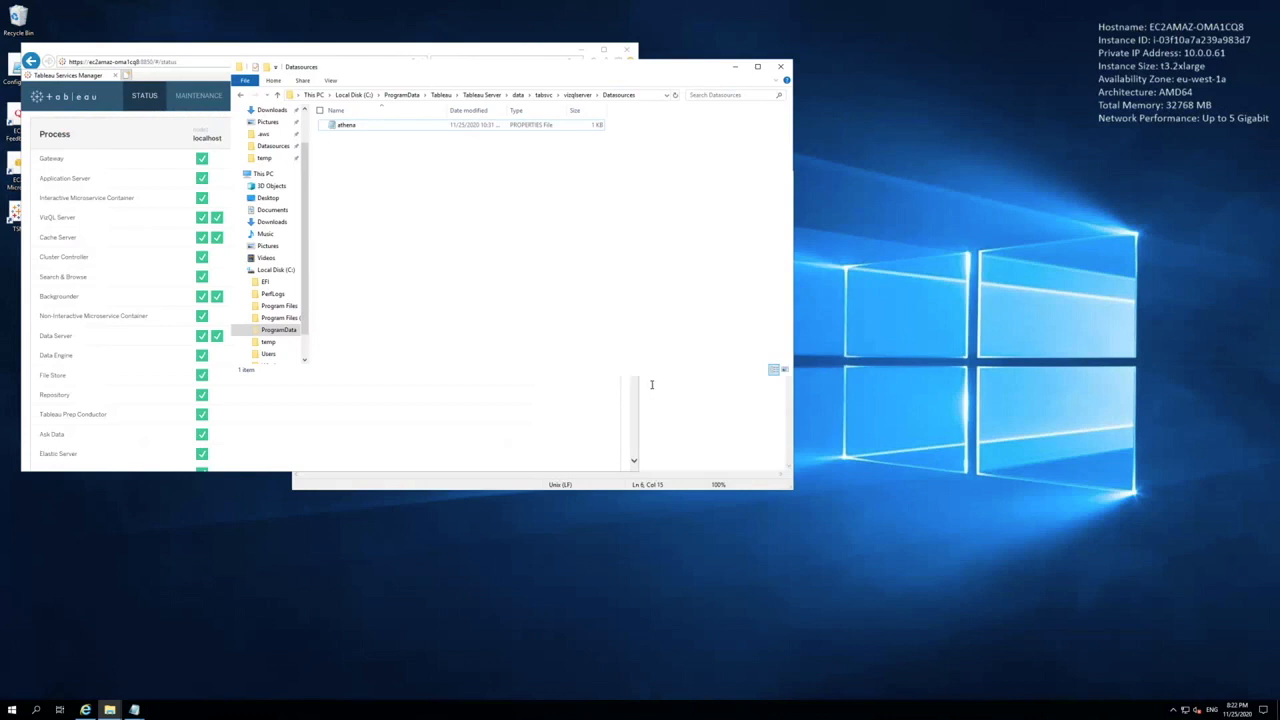
Open the athena properties file from the server Datasources folder in Notepad.
double_click(346, 124)
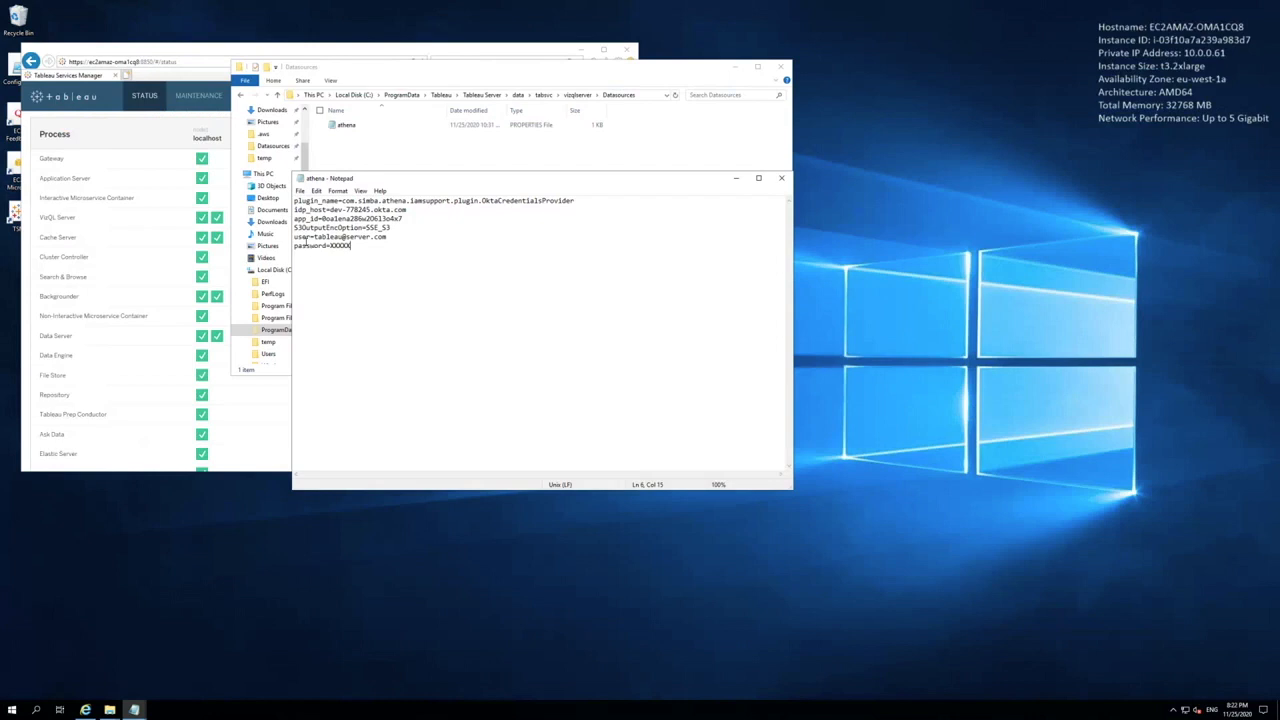
mouse_move(332, 280)
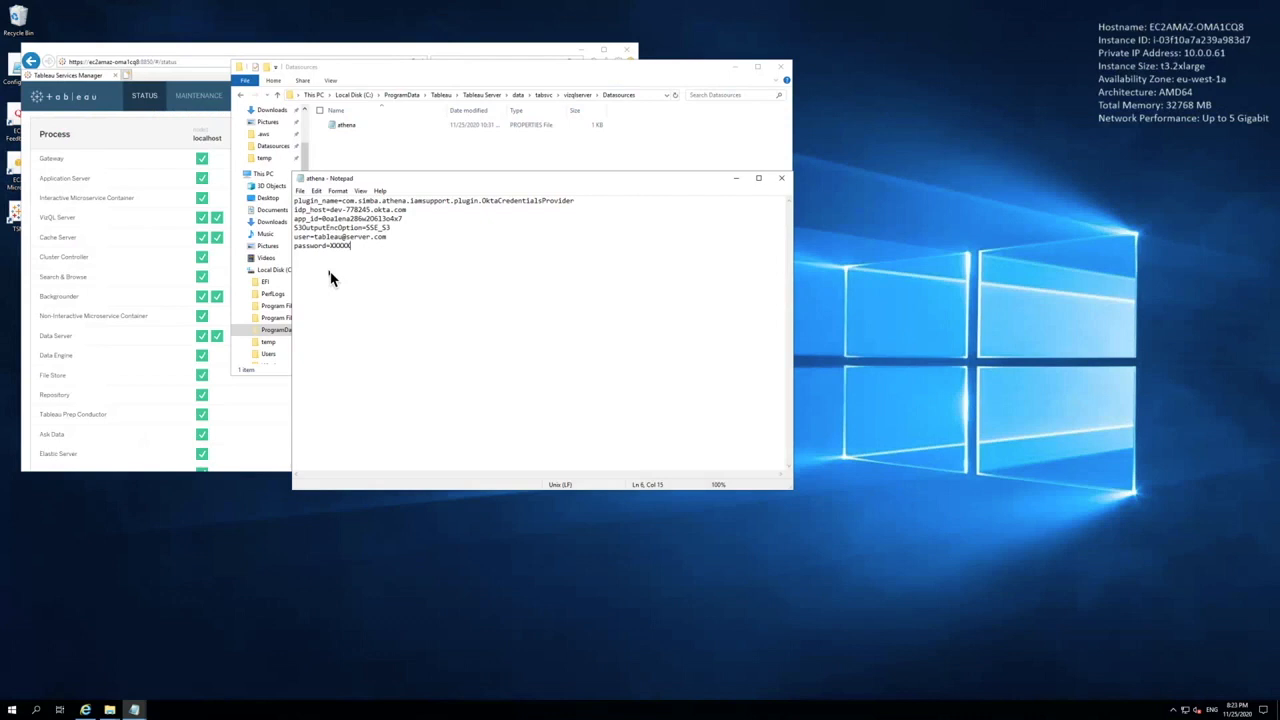
mouse_move(336, 270)
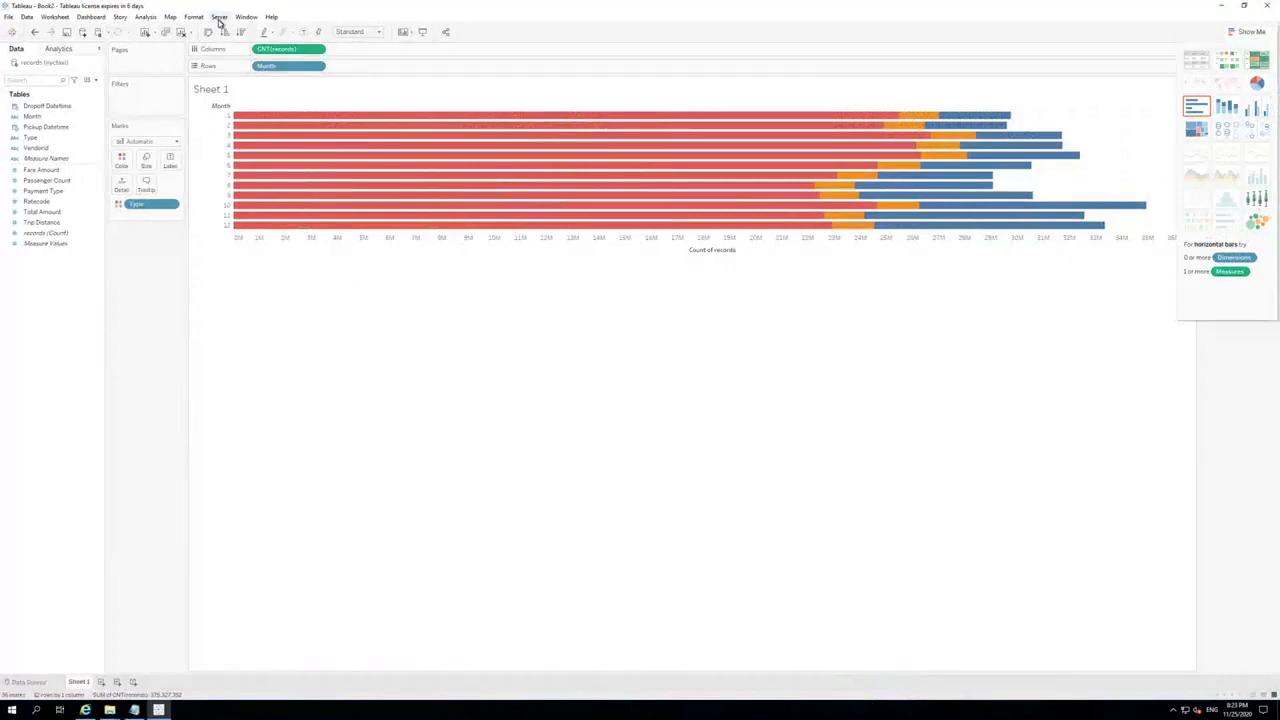
Start Server > Publish Workbook to reach the Tableau Server sign-in dialog.
click(220, 16)
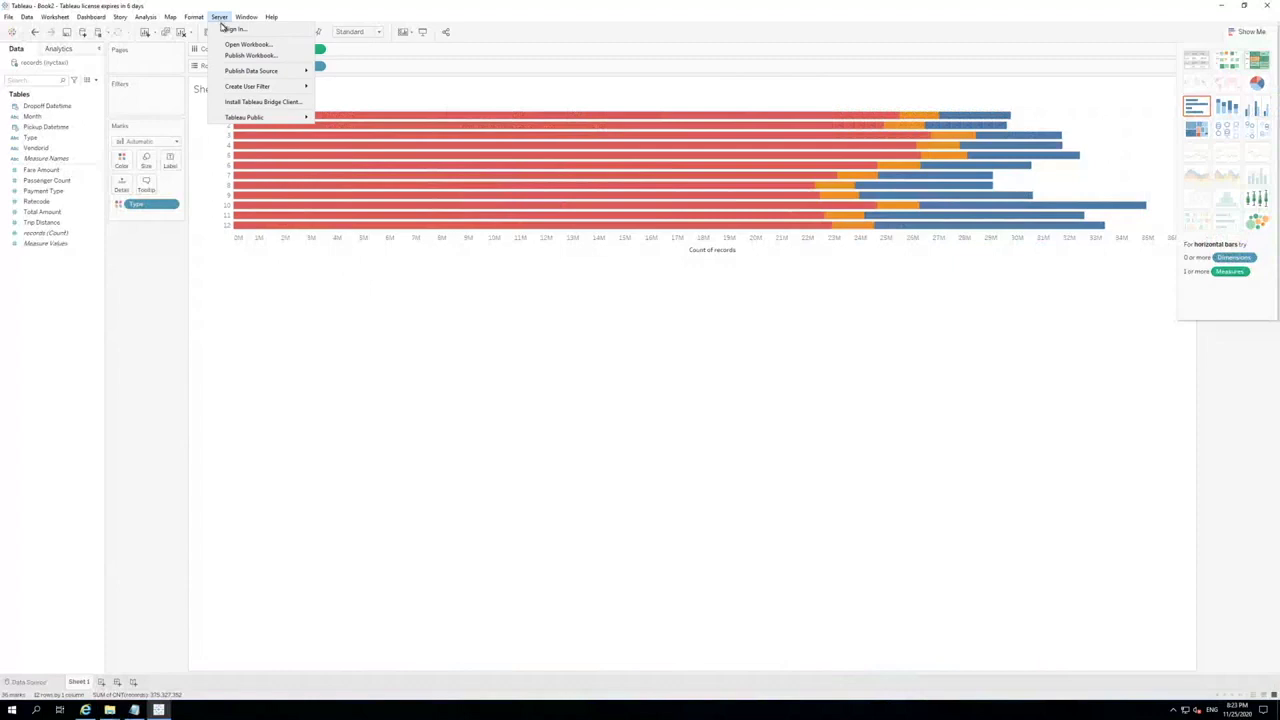
mouse_move(250, 56)
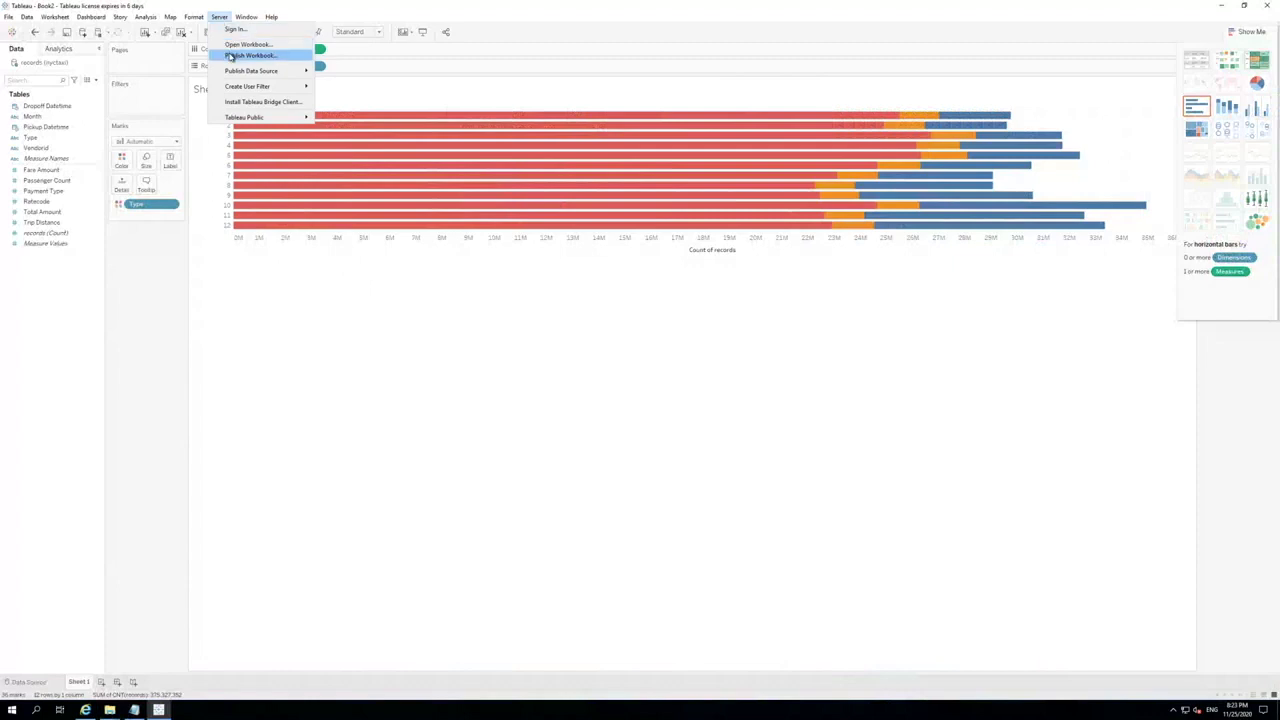
click(250, 56)
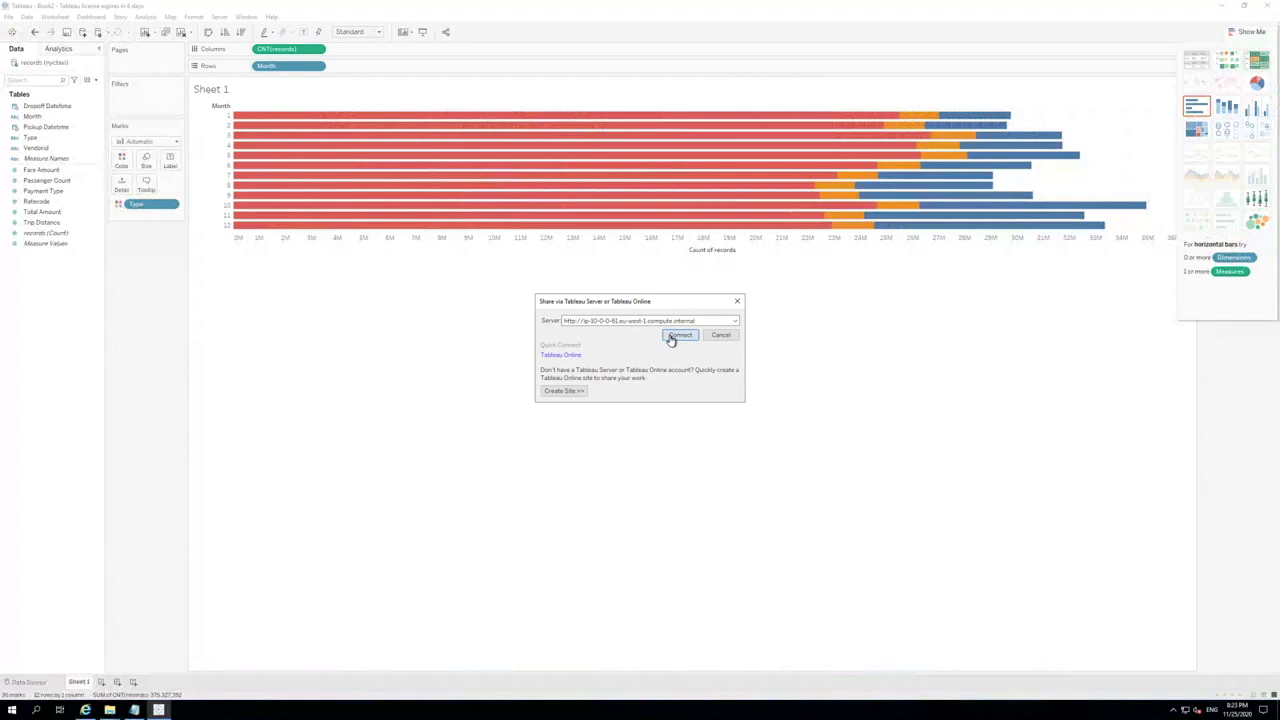
Connect to the server, set data source authentication, and publish Book2 to the Default project.
click(680, 336)
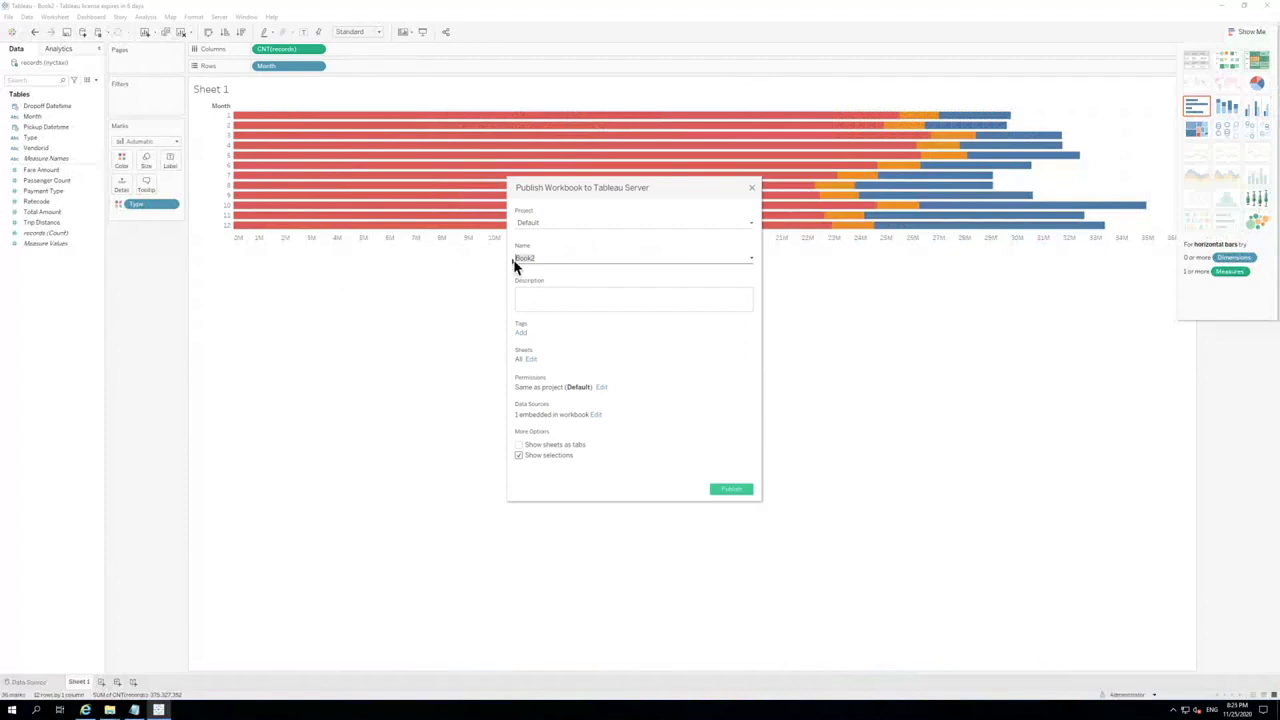
mouse_move(524, 288)
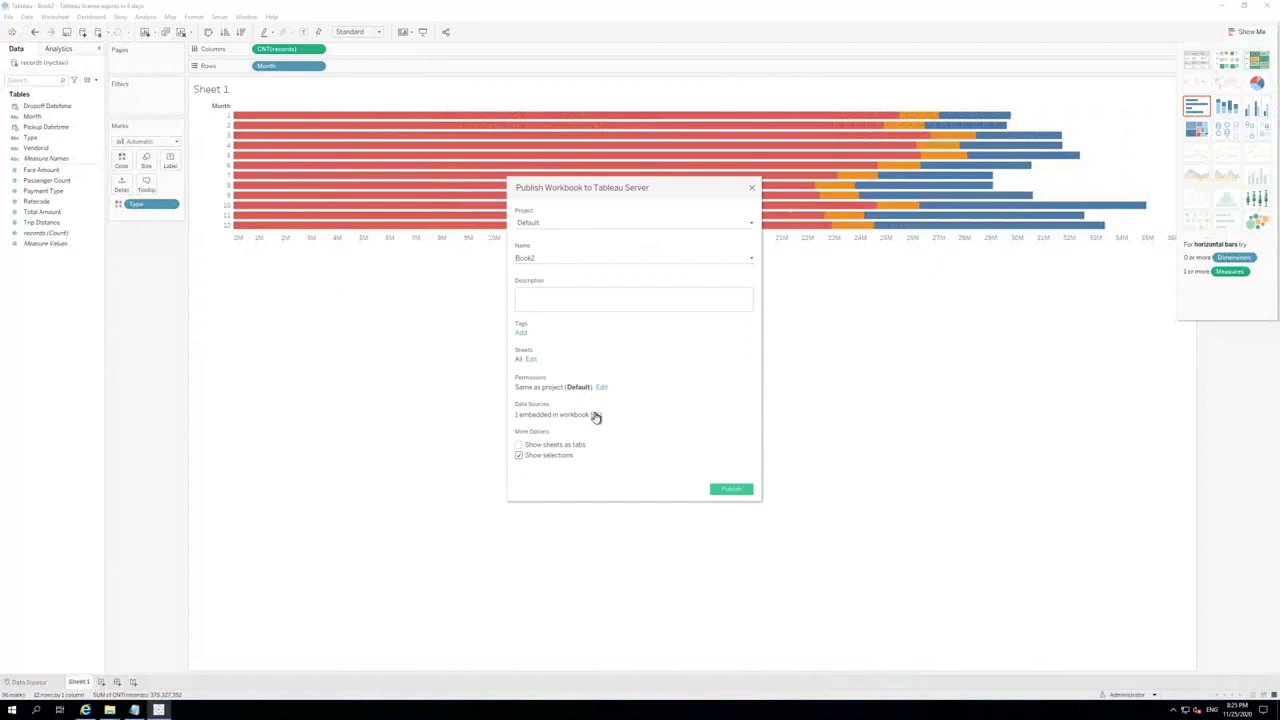
click(596, 414)
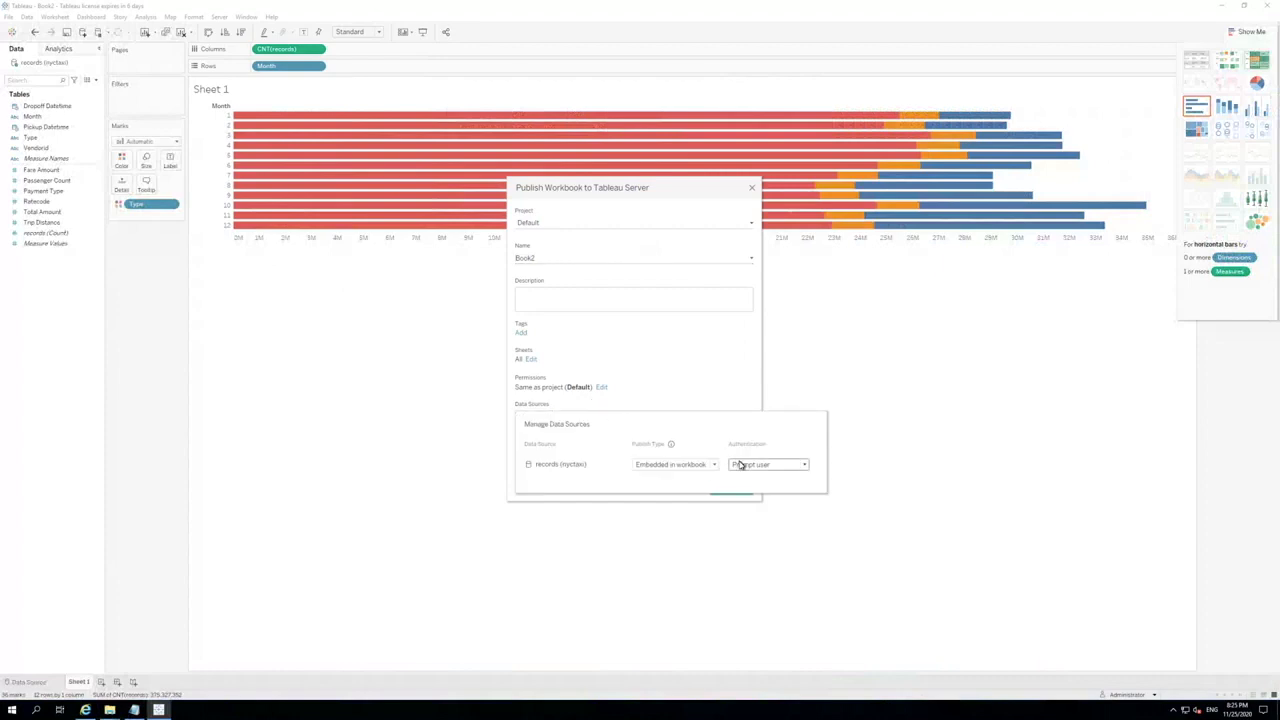
click(768, 464)
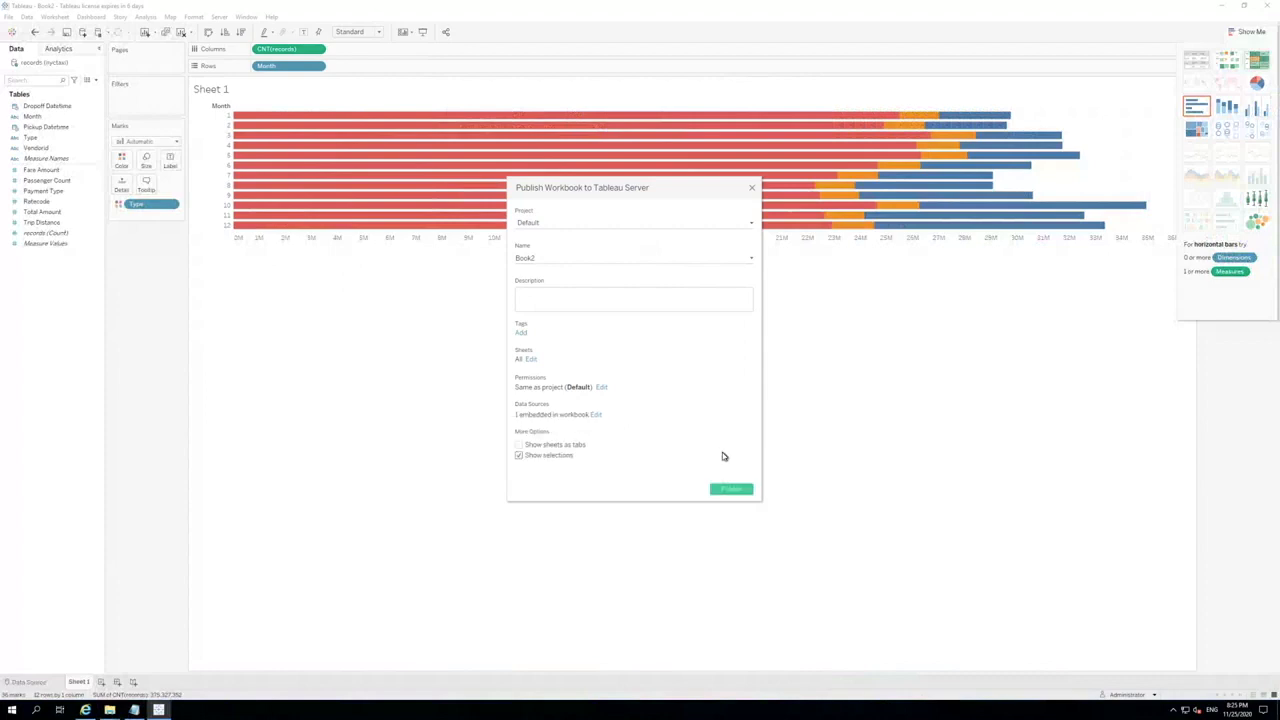
click(732, 488)
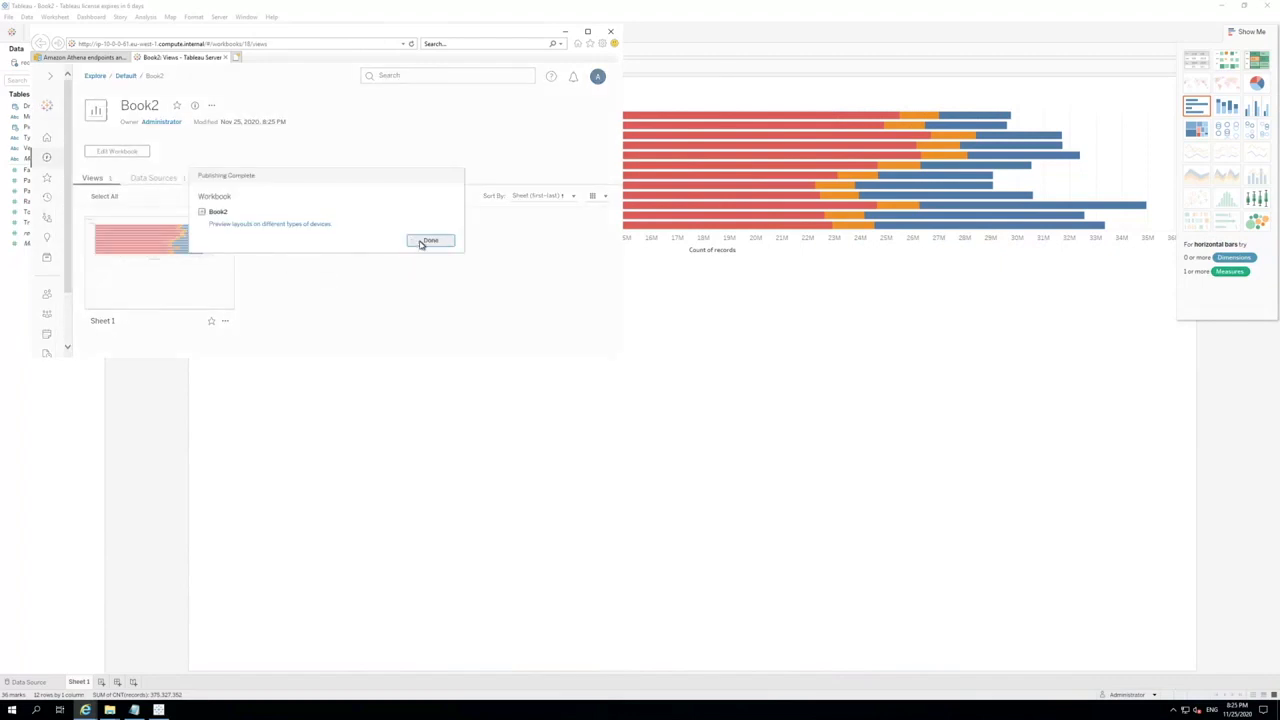
Dismiss the Publishing Complete notice and view Sheet 1 of Book2 in the browser.
click(430, 240)
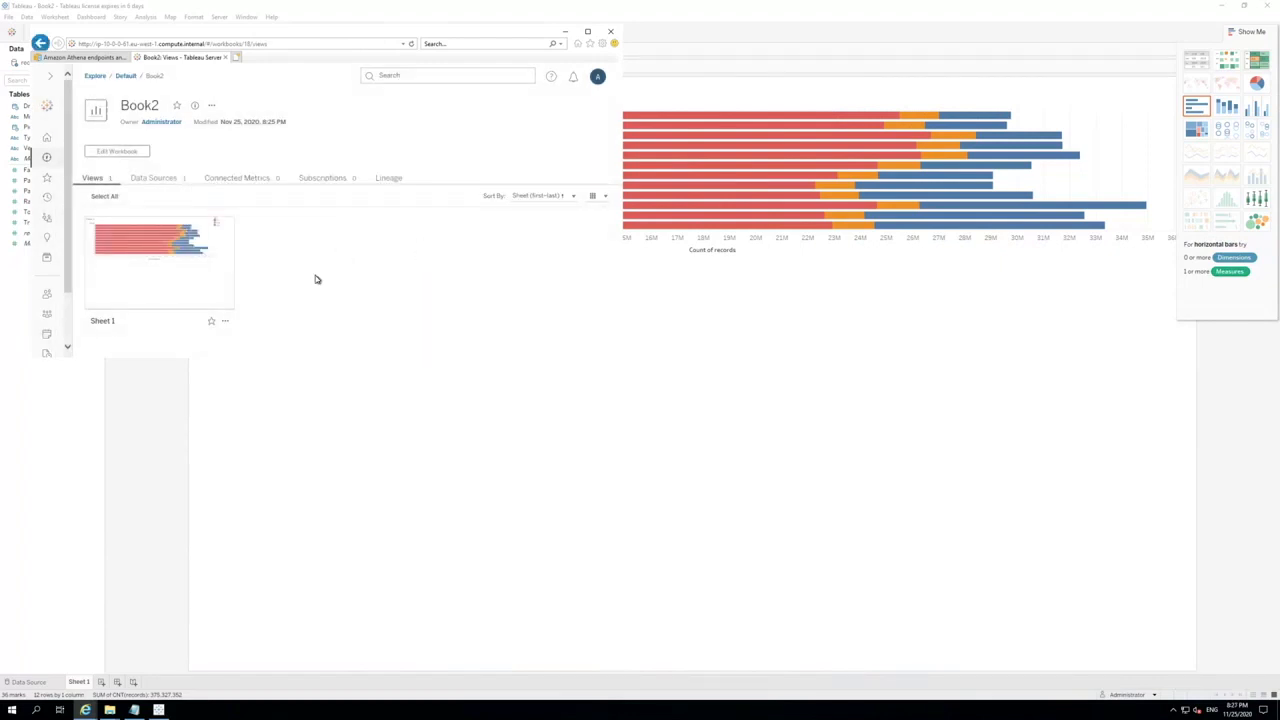
click(156, 244)
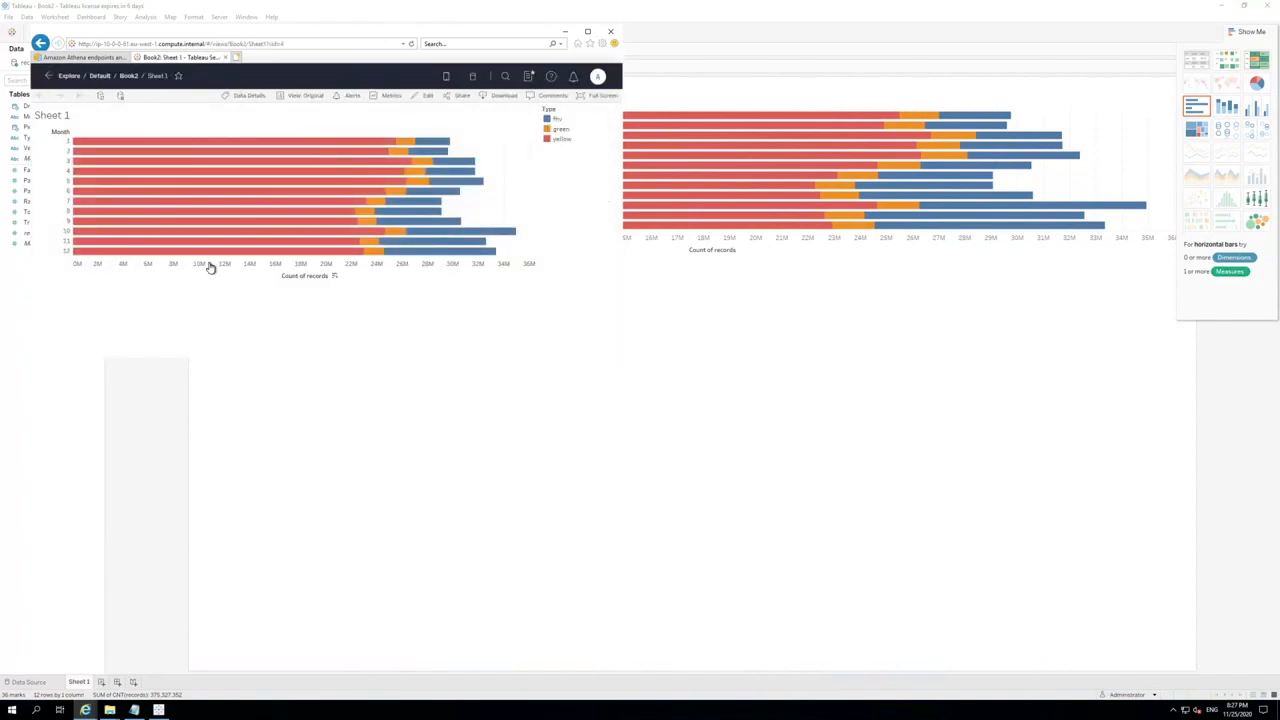
mouse_move(240, 240)
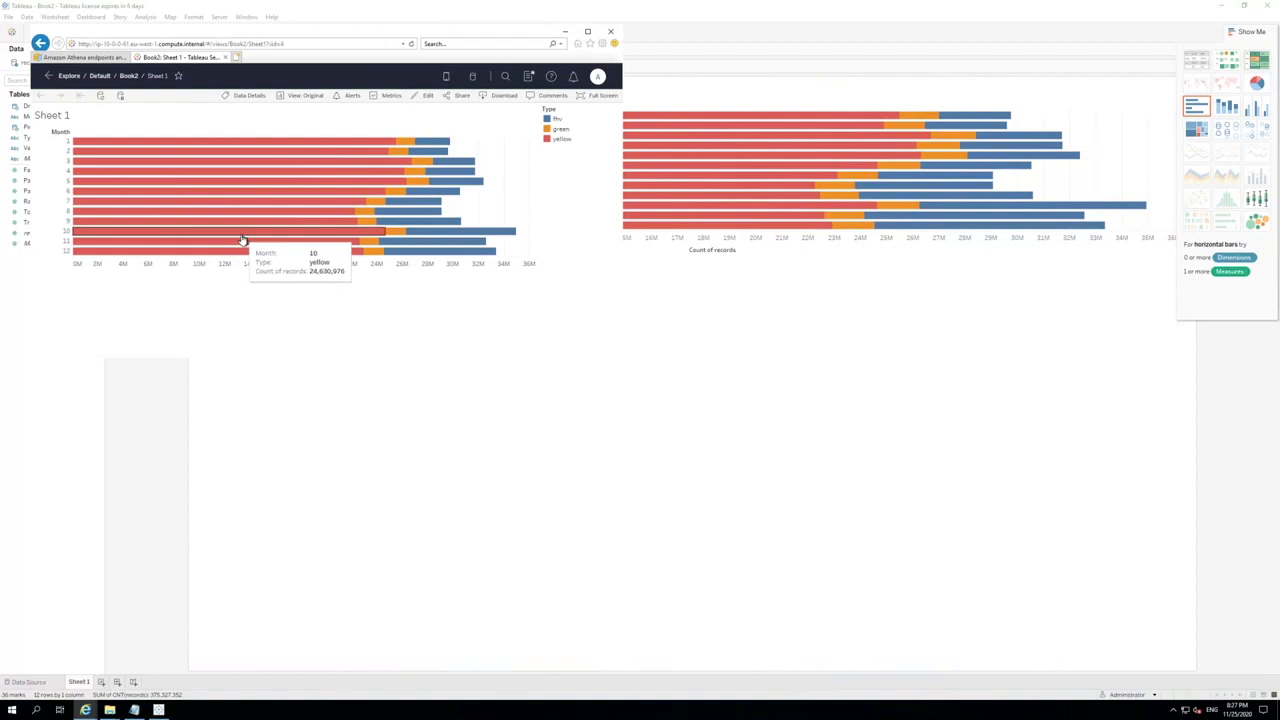
mouse_move(244, 242)
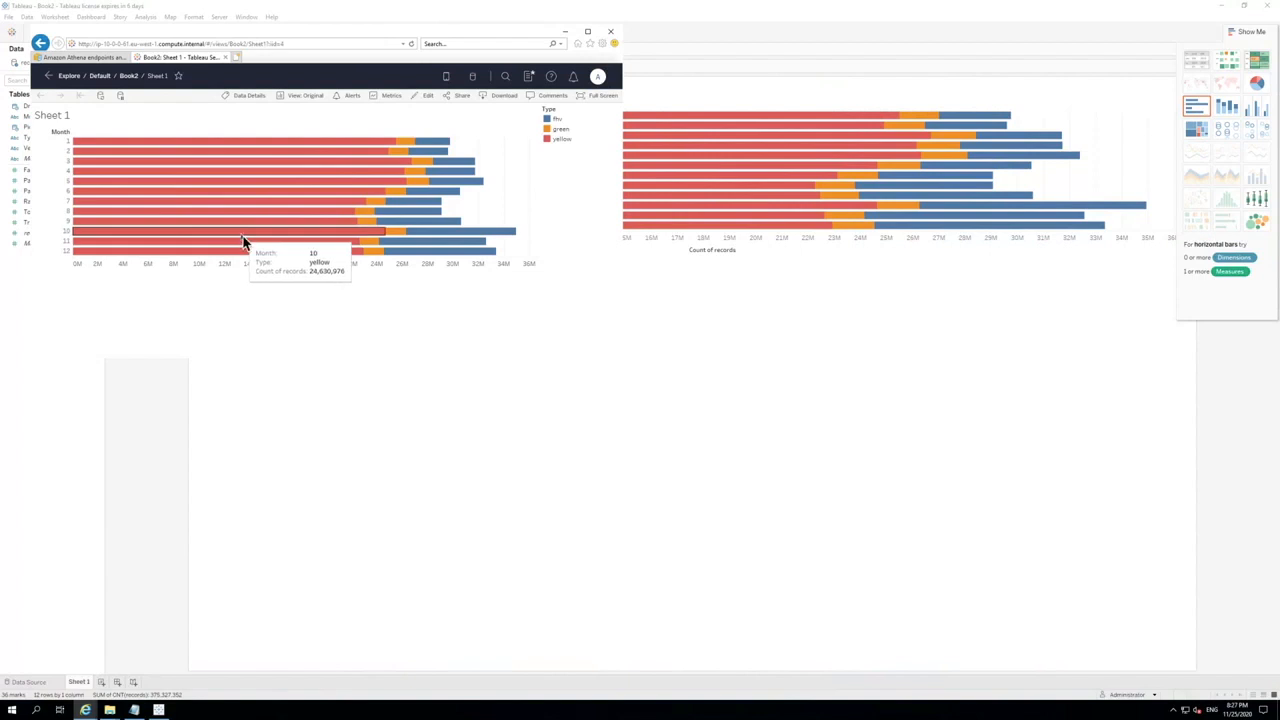